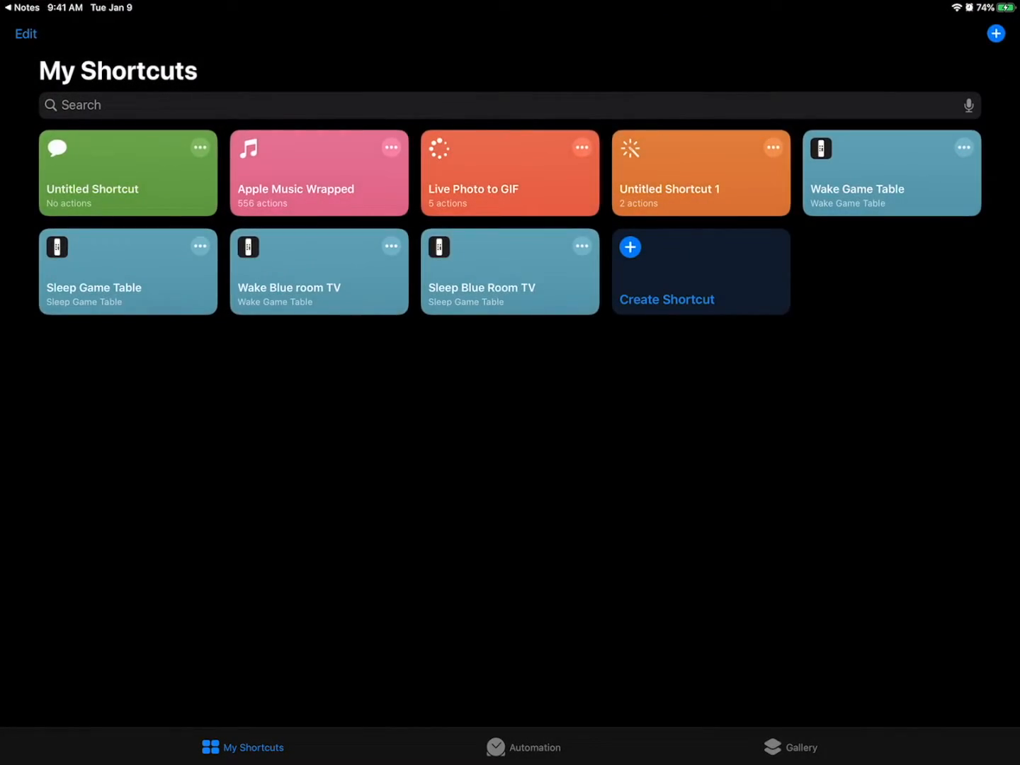
Step: Switch from My Shortcuts to the Gallery of ready-made shortcuts
{"action": "left_click", "coordinate": [802, 748]}
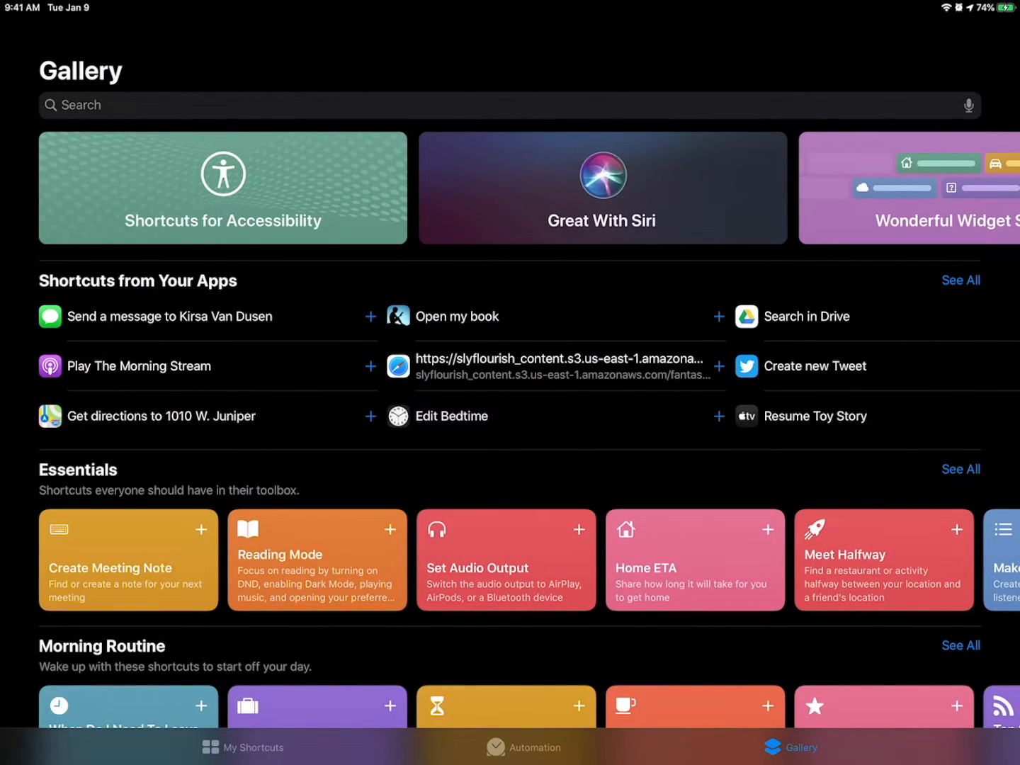
Step: Add the Washing Hands Music shortcut from the Gallery and confirm its configuration
{"action": "scroll", "scroll_direction": "down", "scroll_amount": 3}
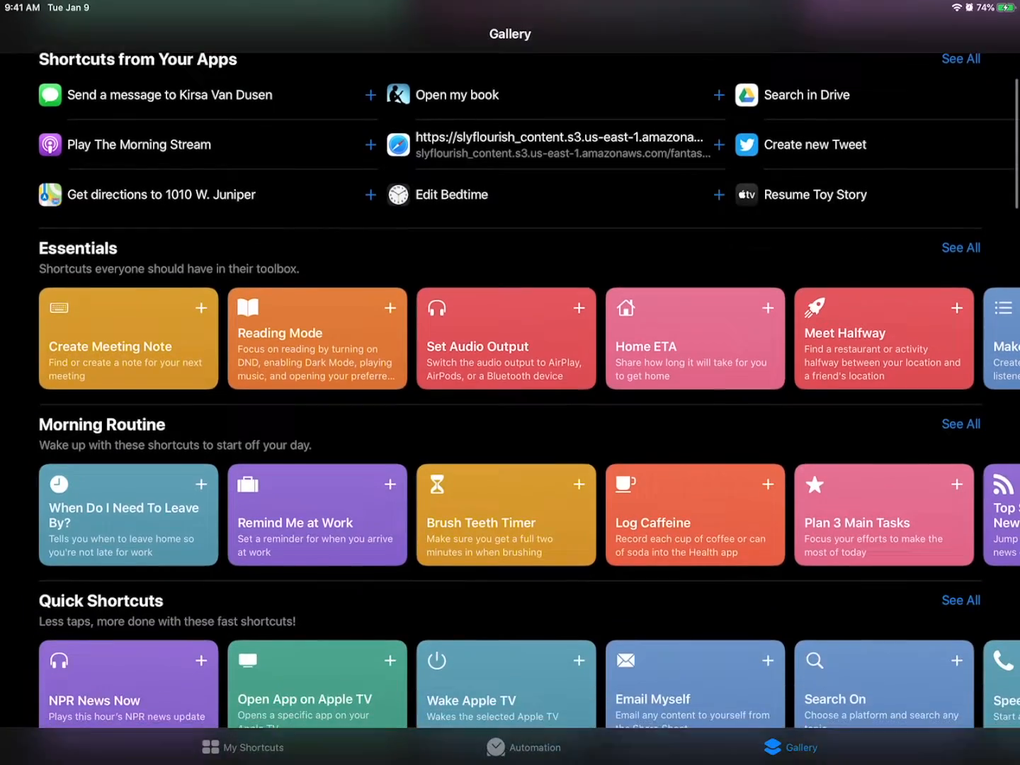
{"action": "scroll", "scroll_direction": "down", "scroll_amount": 3}
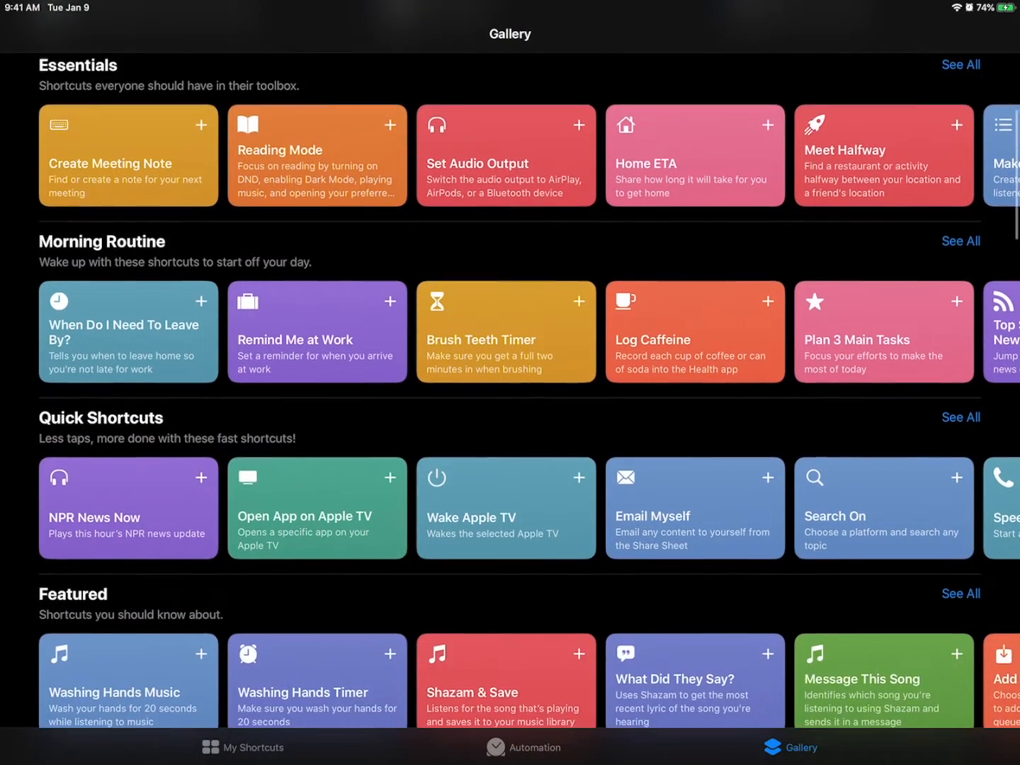
{"action": "left_click", "coordinate": [127, 680]}
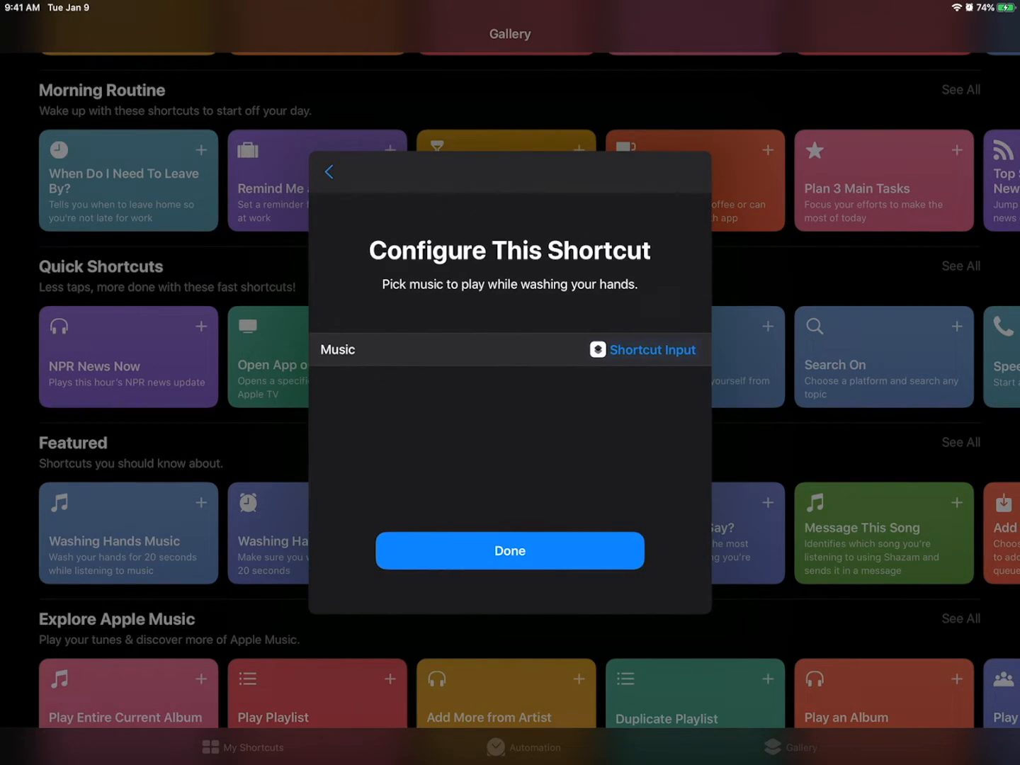
{"action": "left_click", "coordinate": [510, 549]}
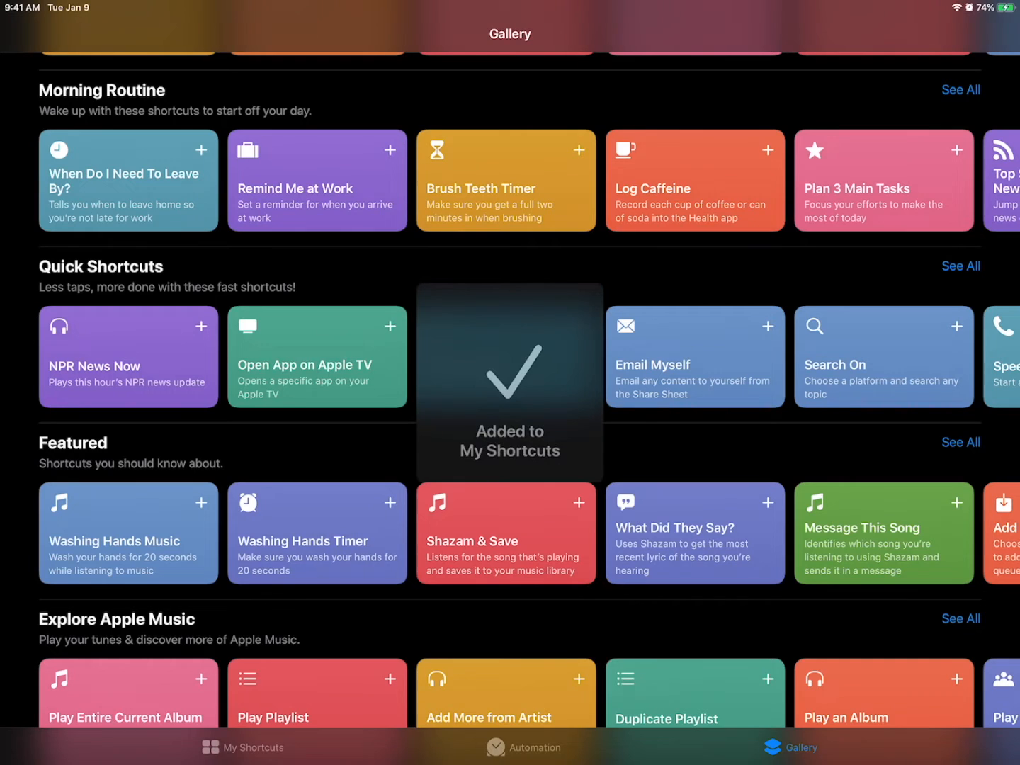
Step: Leave the Gallery and go to the Shortcuts page in Settings
{"action": "left_click", "coordinate": [578, 325]}
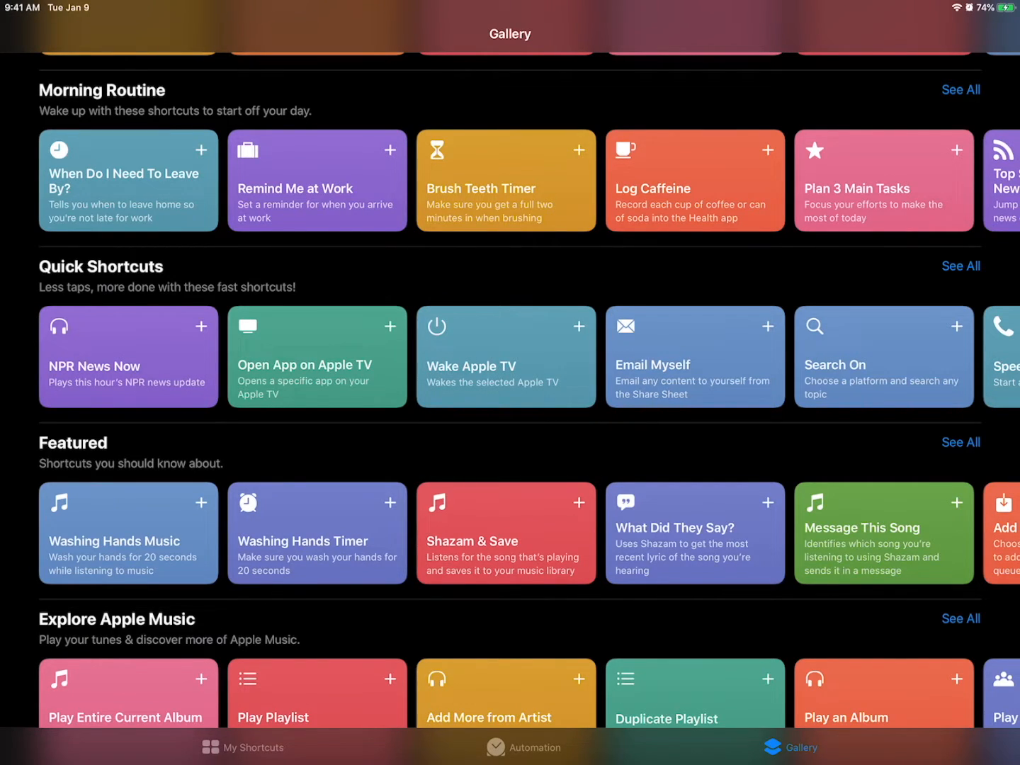
{"action": "left_click", "coordinate": [244, 748]}
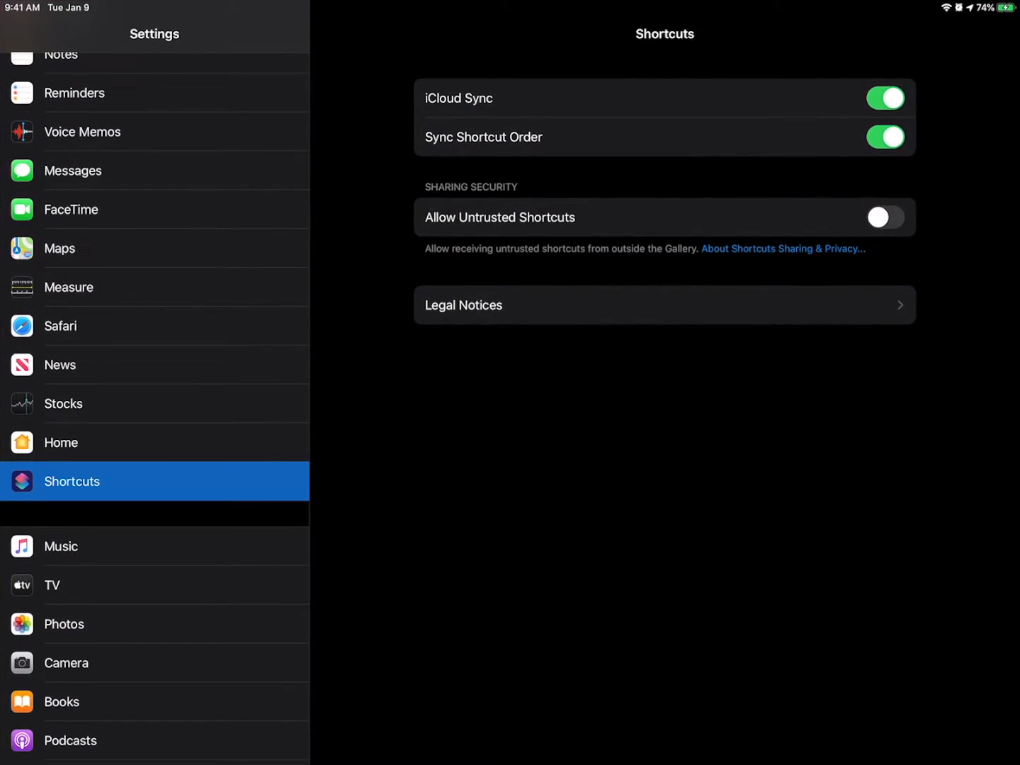
Step: Turn on Allow Untrusted Shortcuts and confirm the alert
{"action": "left_click", "coordinate": [884, 217]}
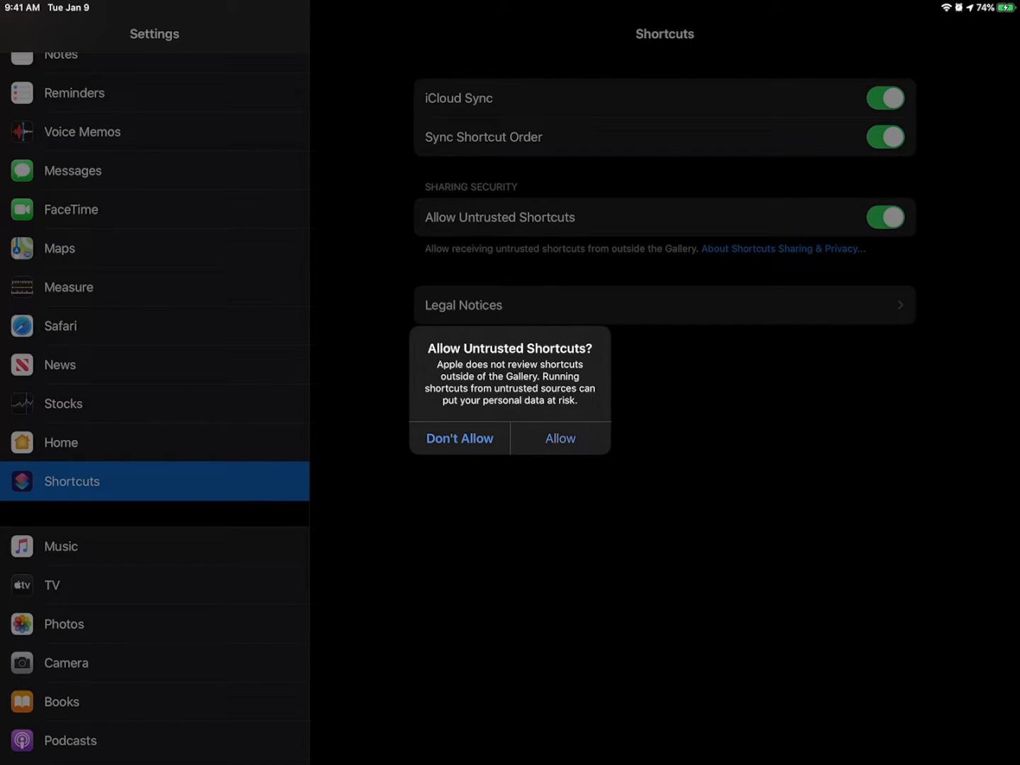
{"action": "left_click", "coordinate": [560, 437]}
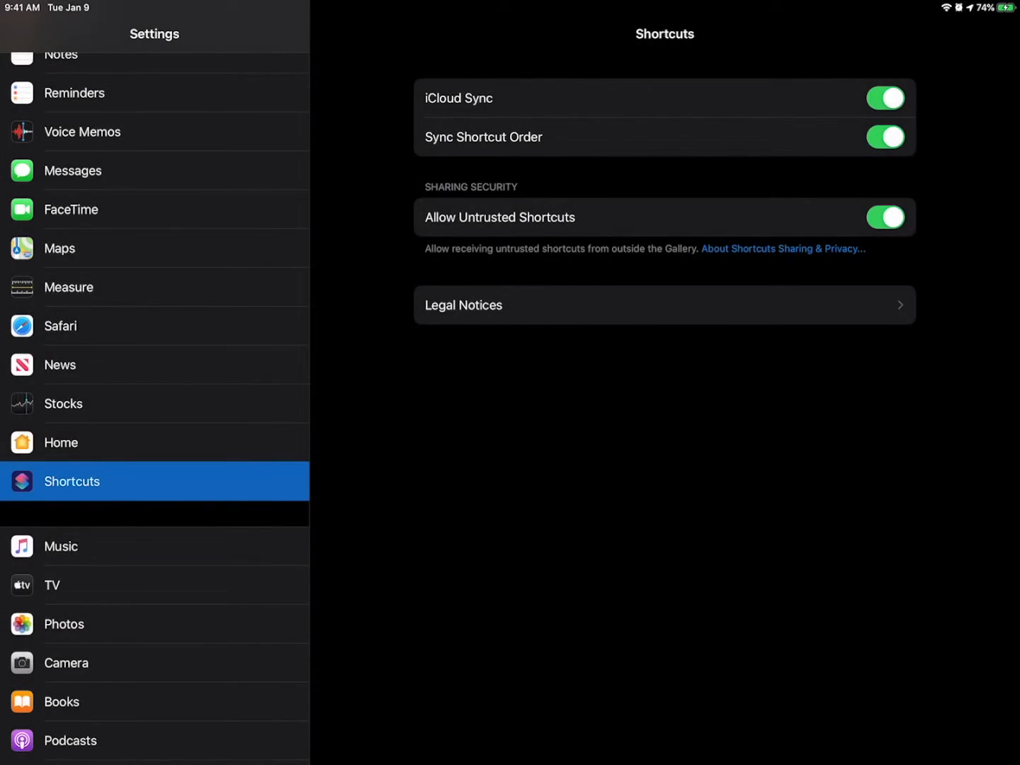
{"action": "left_click", "coordinate": [884, 217]}
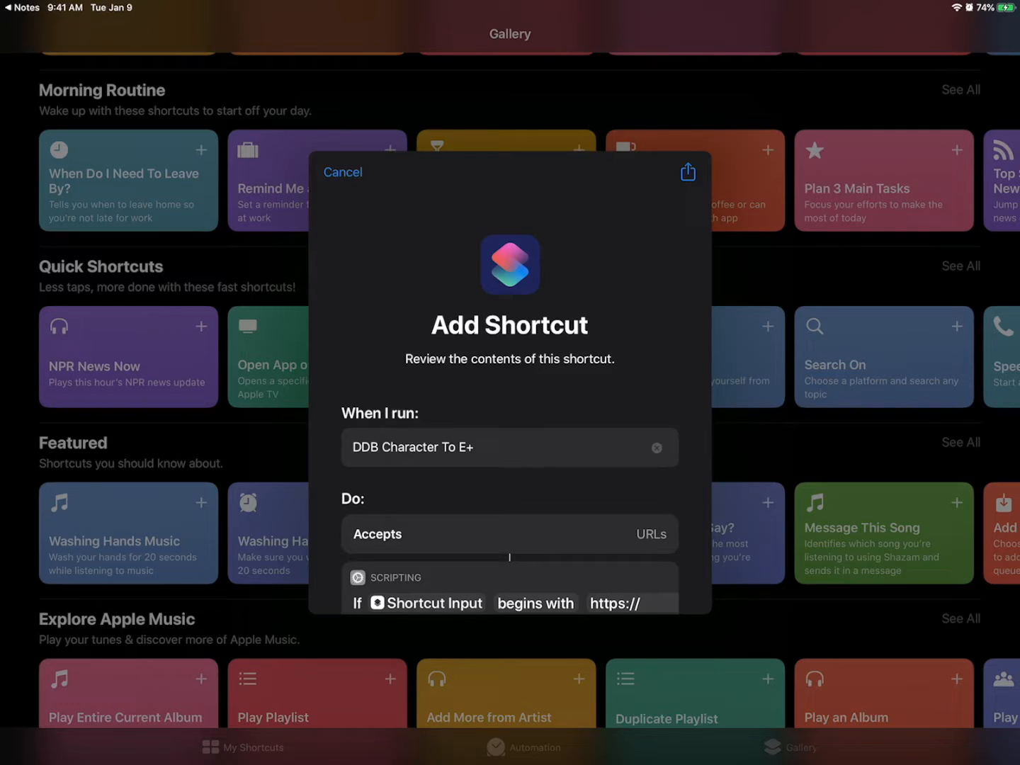
Step: Review the DDB Character Campaign To E+ actions and add it as an untrusted shortcut
{"action": "scroll", "scroll_direction": "down", "scroll_amount": 3}
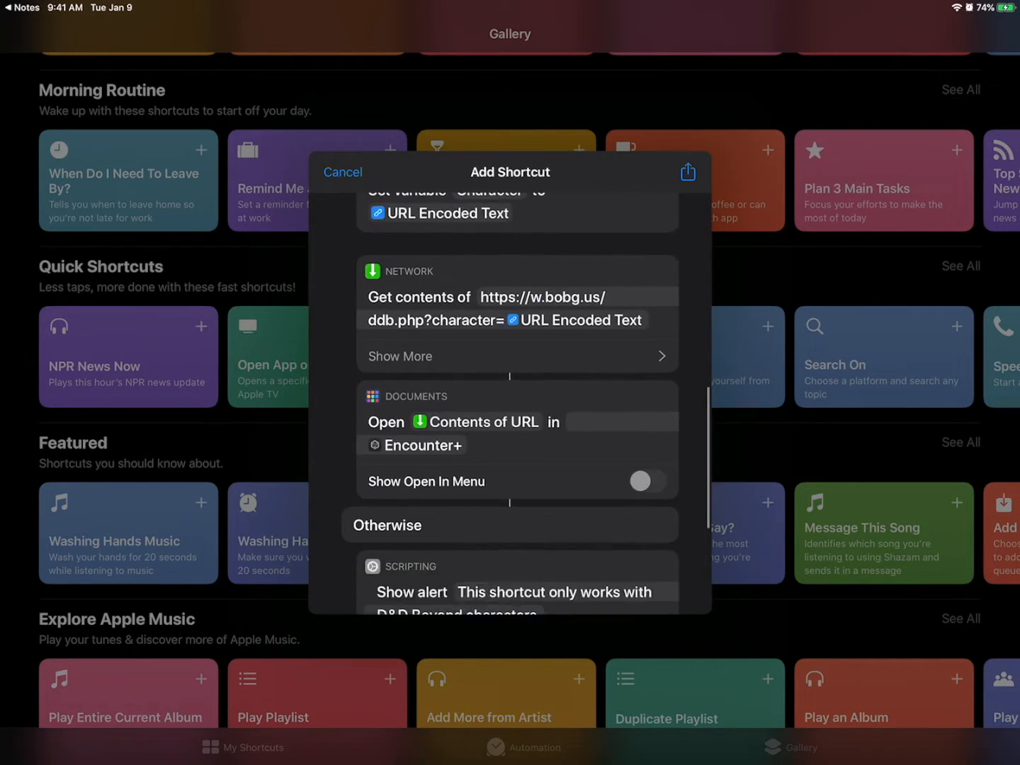
{"action": "scroll", "scroll_direction": "down", "scroll_amount": 3}
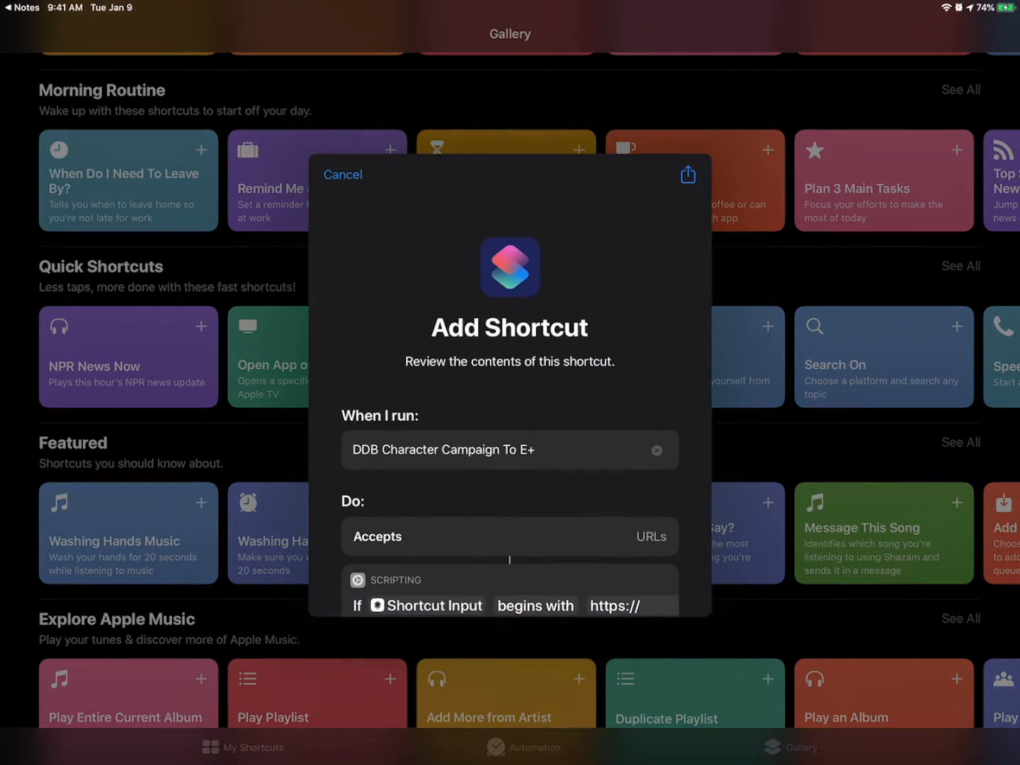
{"action": "scroll", "scroll_direction": "down", "scroll_amount": 3}
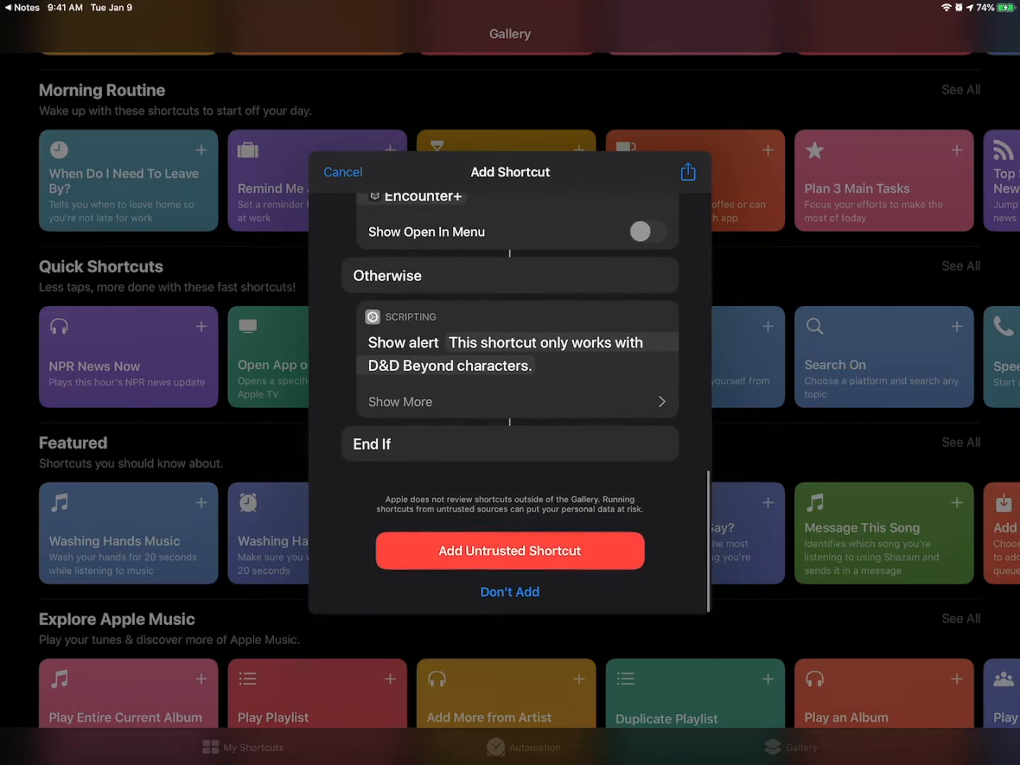
{"action": "left_click", "coordinate": [509, 549]}
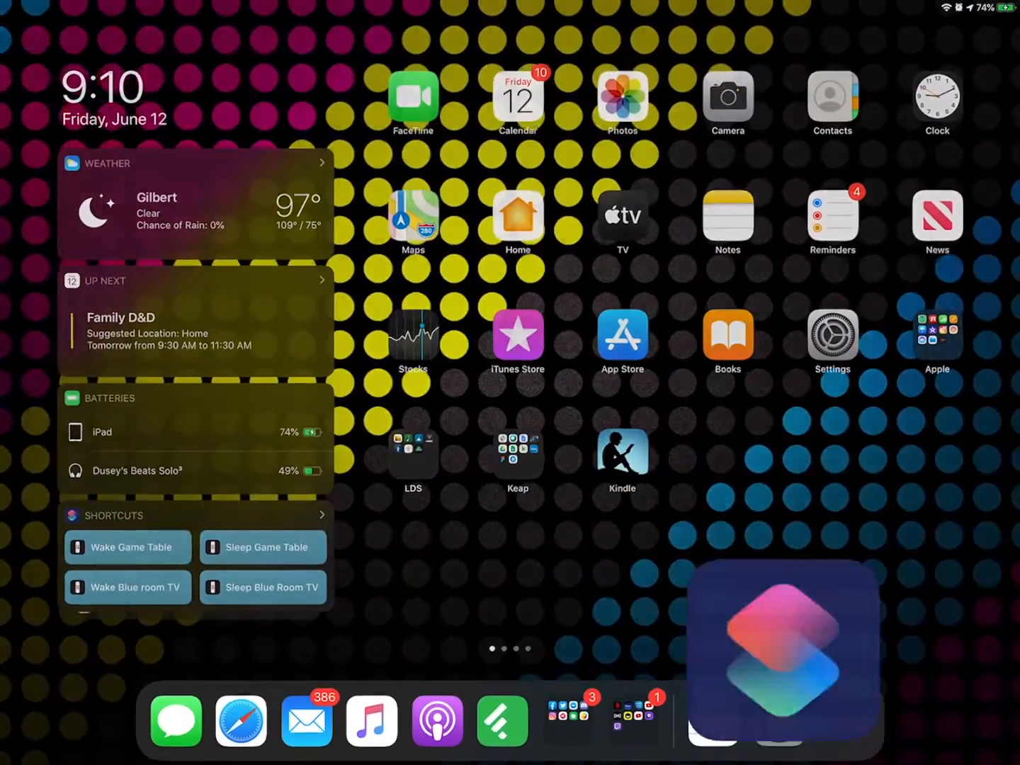
Step: View both DDB shortcuts in the library, then move over to Safari
{"action": "left_click", "coordinate": [785, 652]}
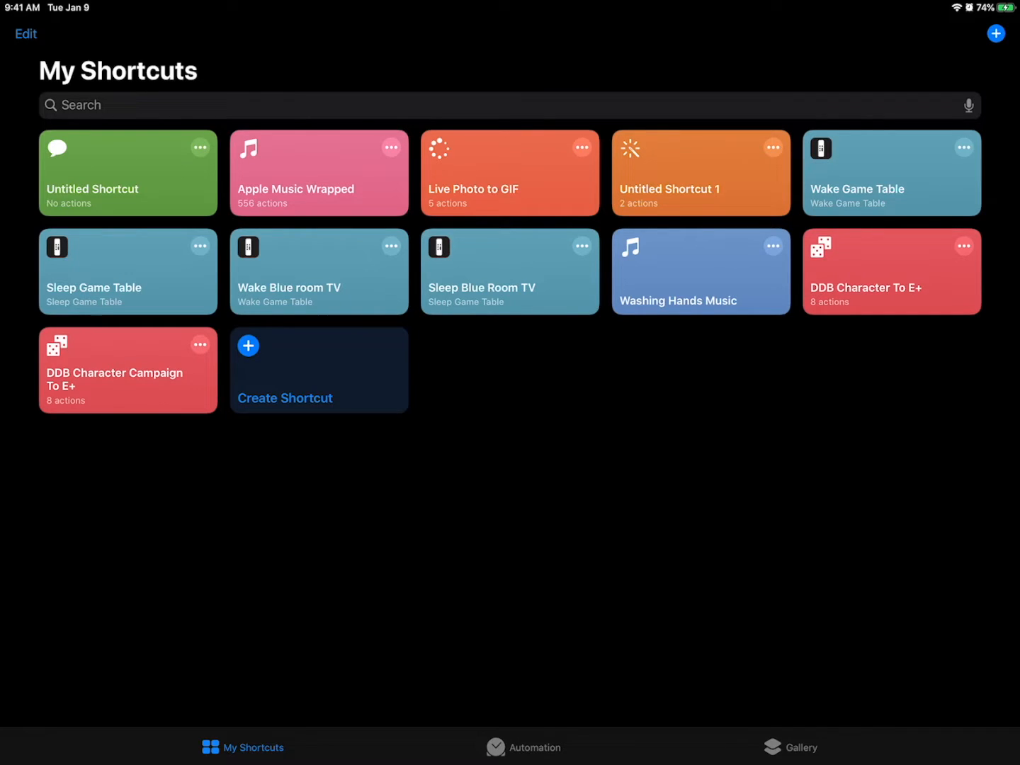
{"action": "key", "text": "home"}
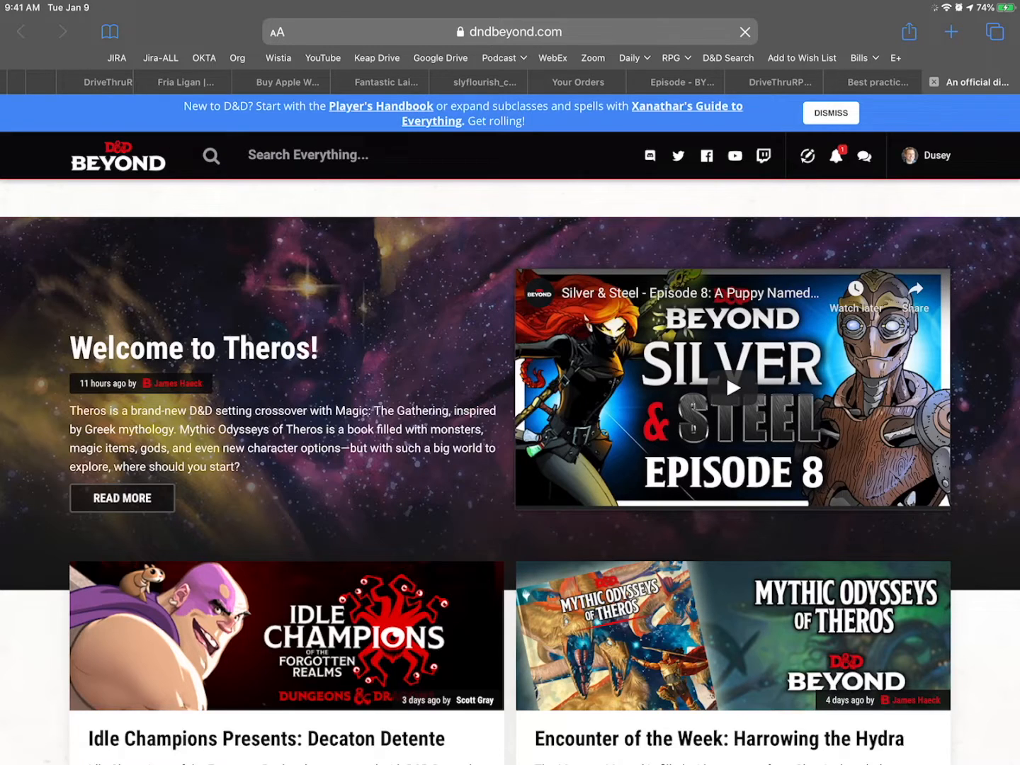
Step: Open Aldric Regalspire's character sheet from My Characters on D&D Beyond
{"action": "left_click", "coordinate": [91, 197]}
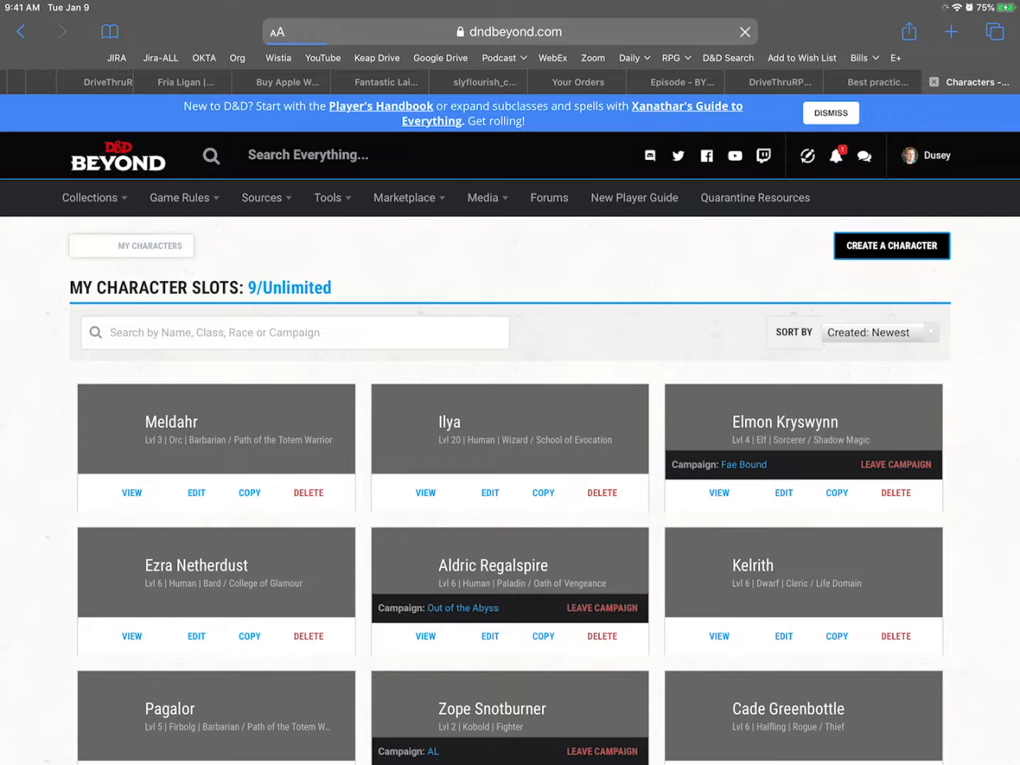
{"action": "scroll", "scroll_direction": "down", "scroll_amount": 3}
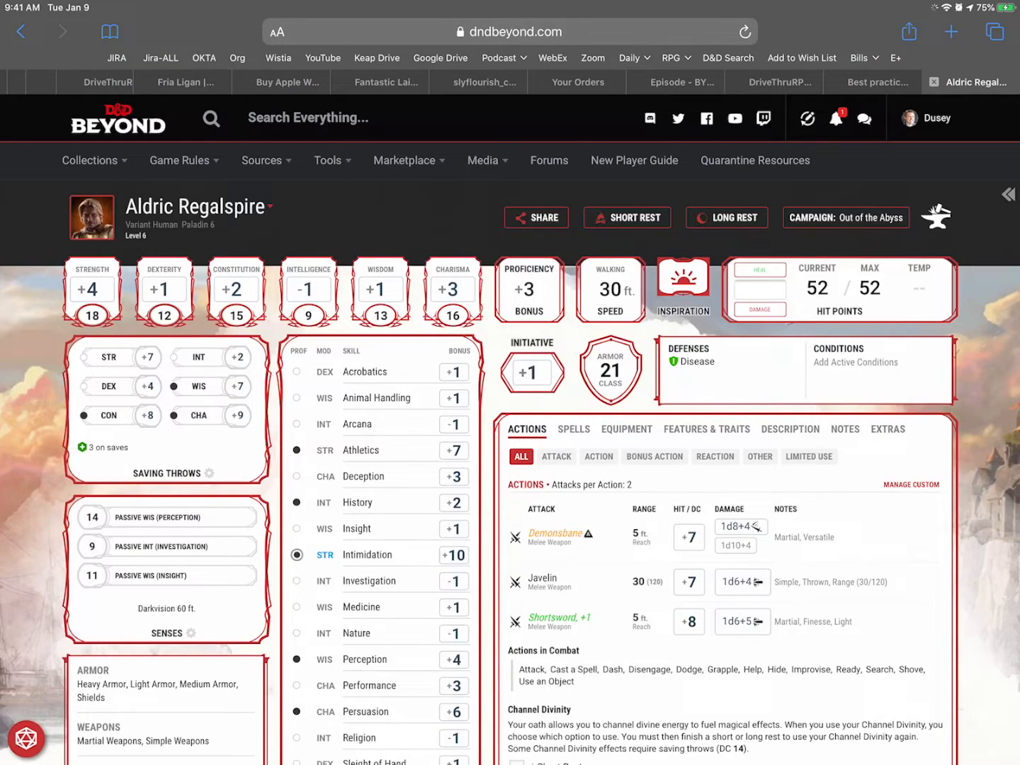
{"action": "left_click", "coordinate": [910, 31]}
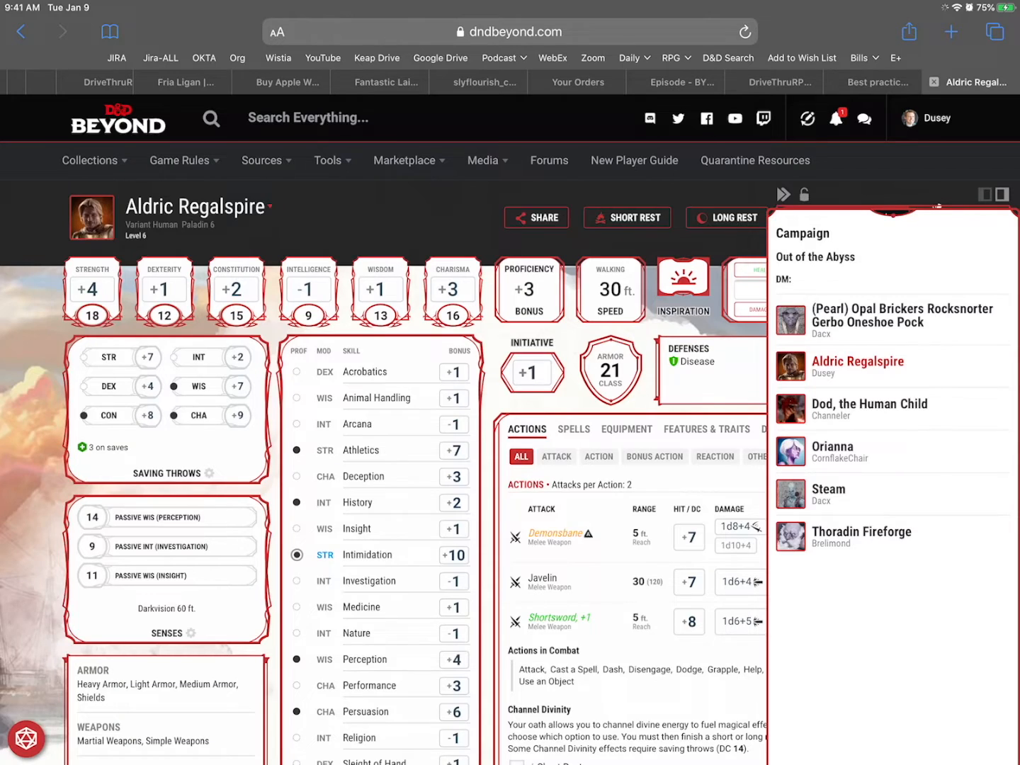
Step: Close the campaign panel and bring up Safari's share sheet for the character page
{"action": "left_click", "coordinate": [782, 194]}
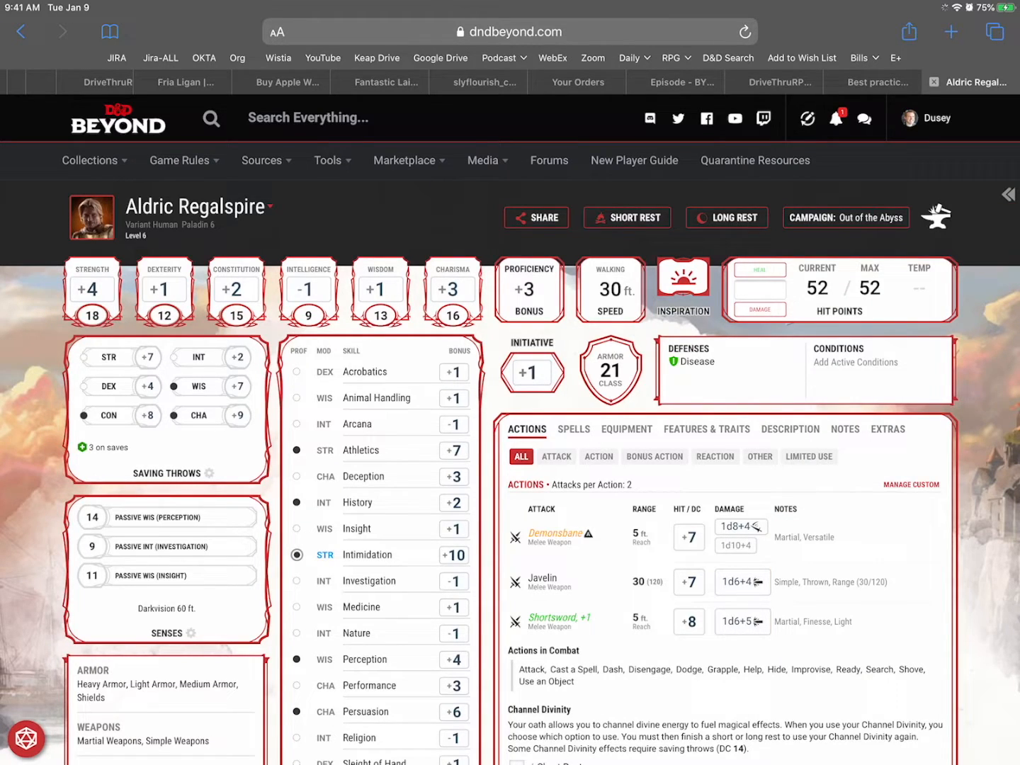
{"action": "left_click", "coordinate": [909, 31]}
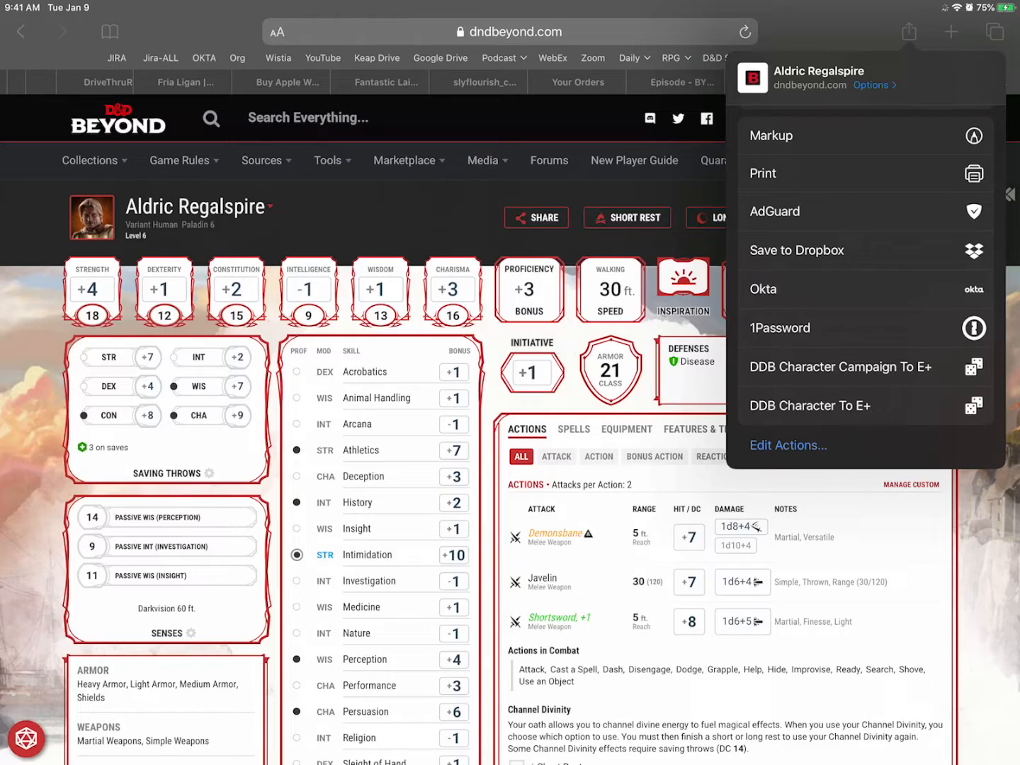
Step: Run DDB Character Campaign To E+ from the share sheet and allow it access to w.bobg.us
{"action": "left_click", "coordinate": [841, 366]}
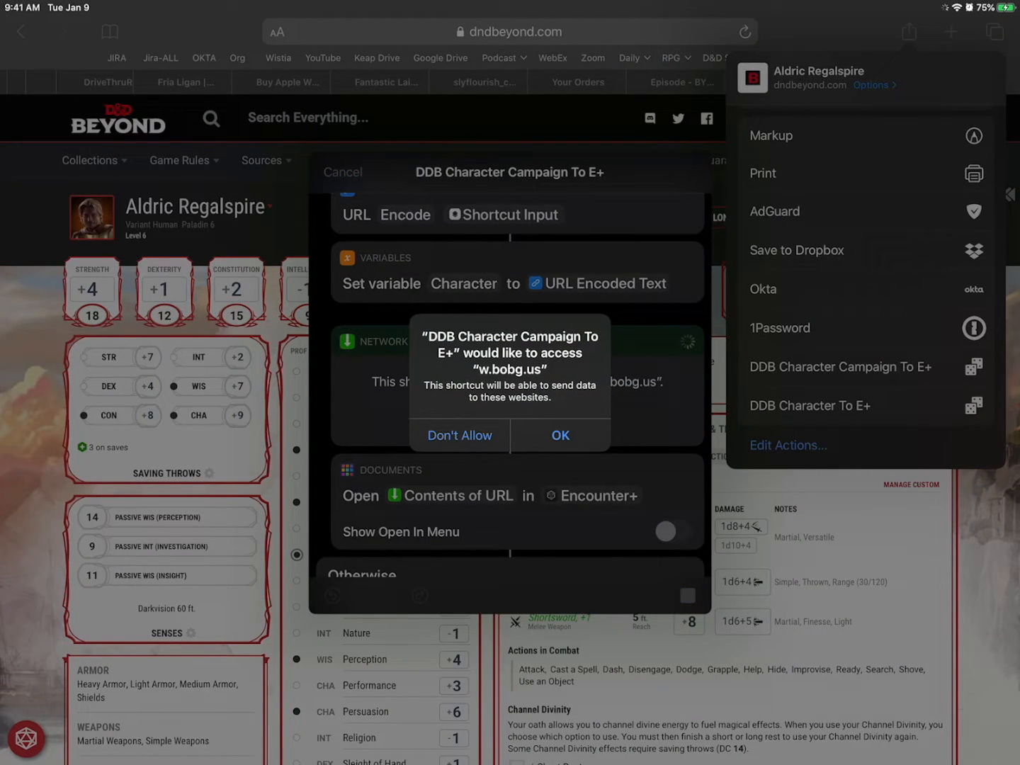
{"action": "left_click", "coordinate": [459, 435]}
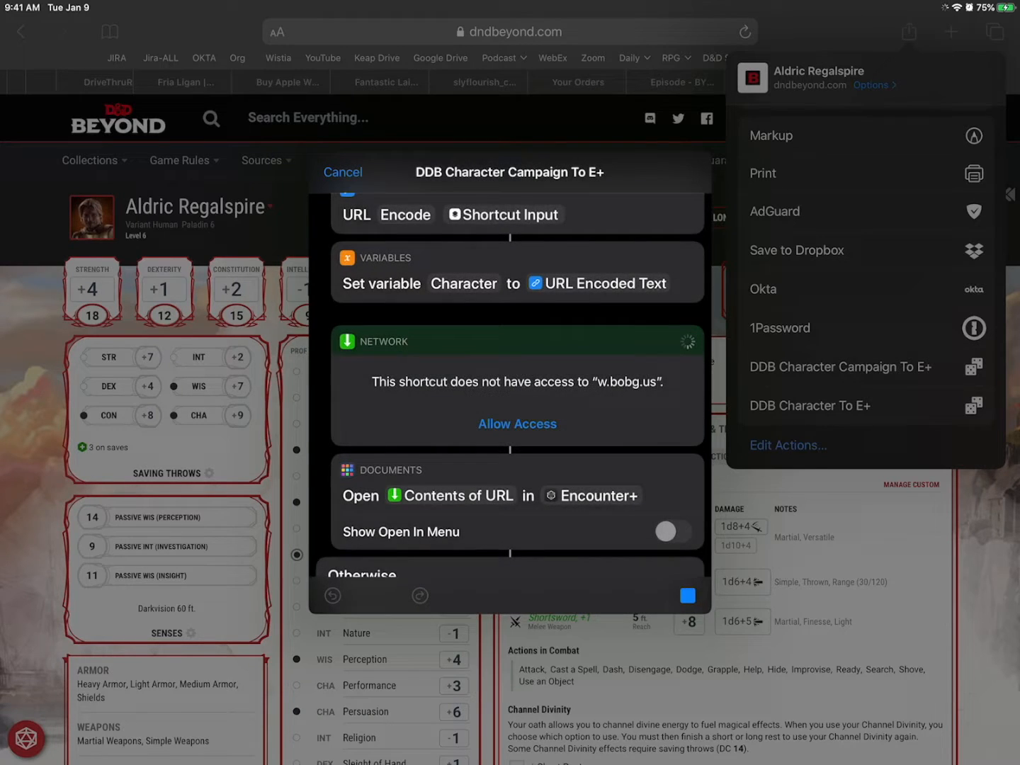
{"action": "left_click", "coordinate": [517, 424]}
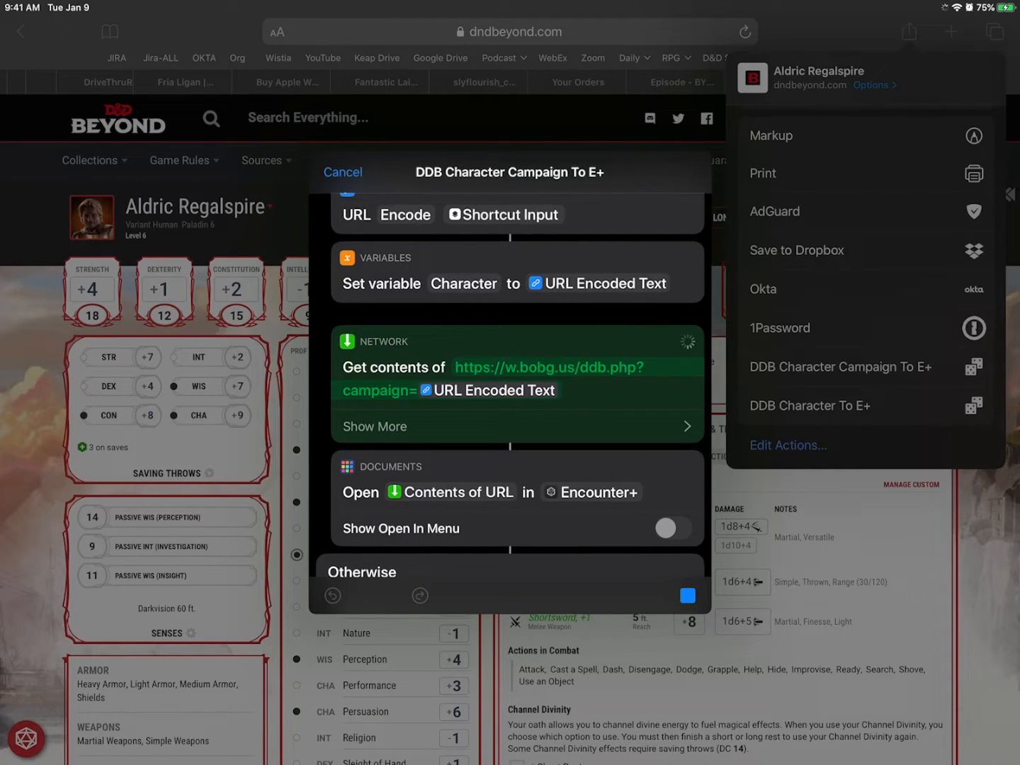
{"action": "scroll", "scroll_direction": "down", "scroll_amount": 3}
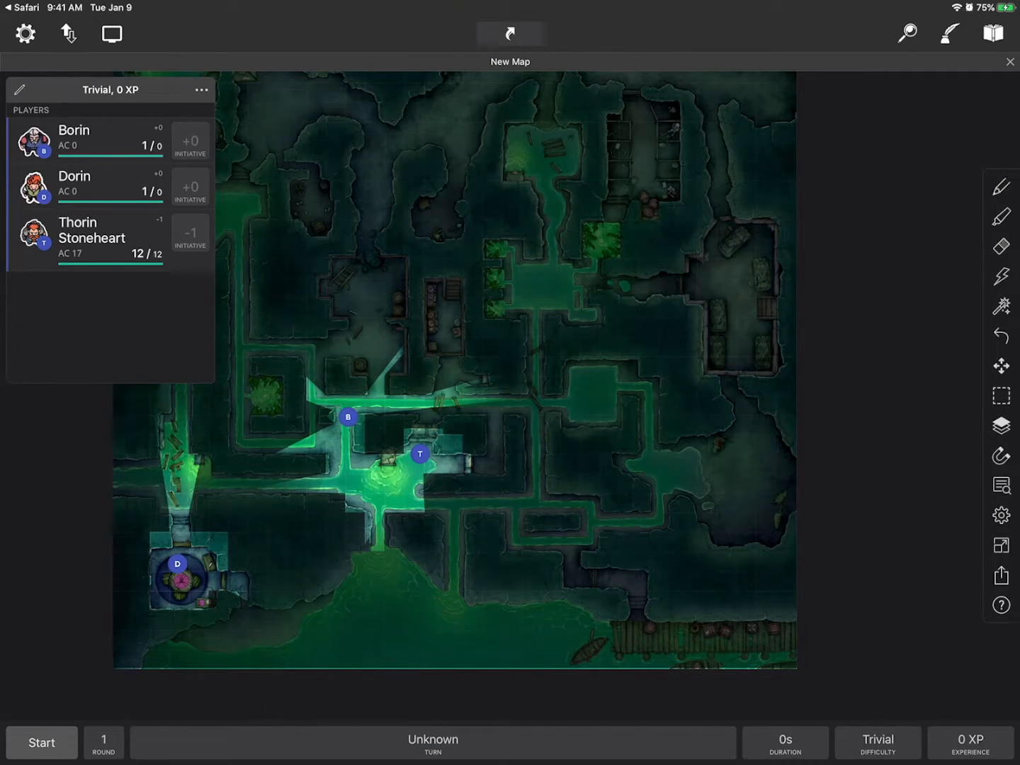
Step: Switch to Encounter+ to see the Players panel on the New Map encounter
{"action": "left_click", "coordinate": [991, 34]}
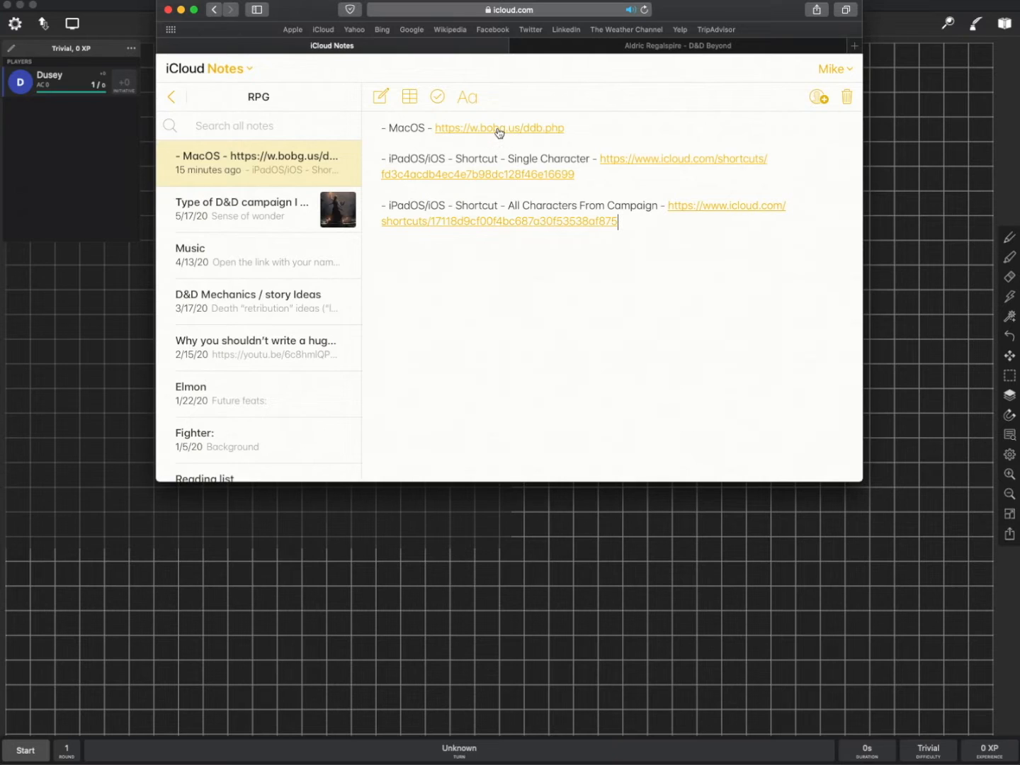
{"action": "left_click", "coordinate": [498, 128]}
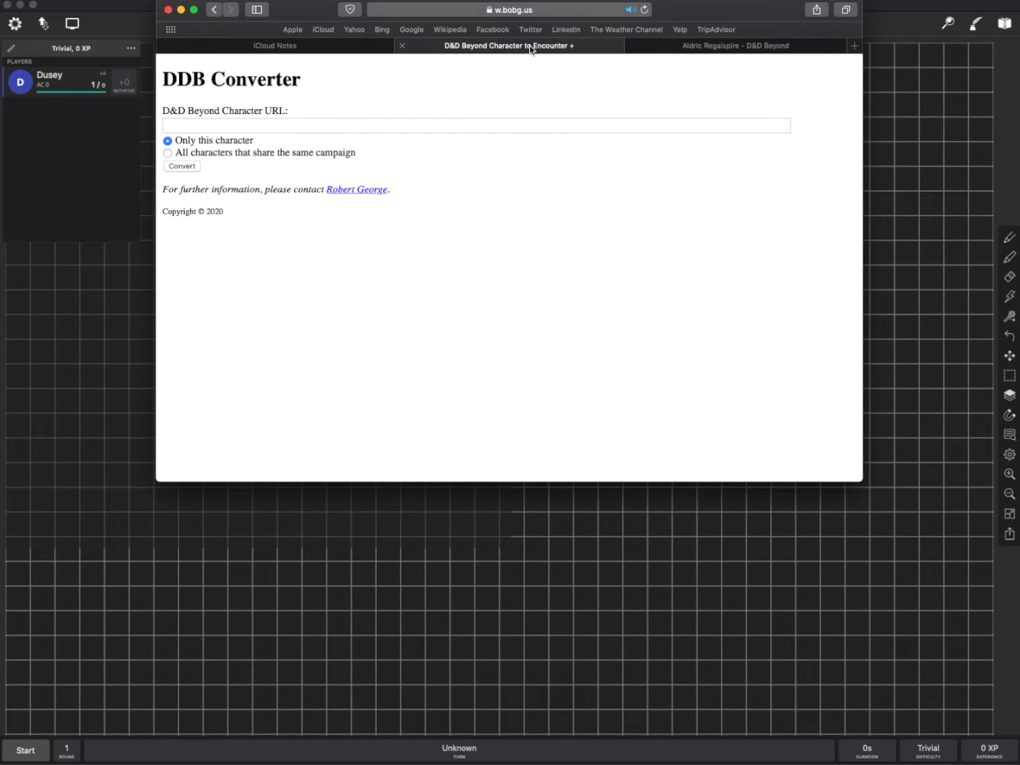
Step: Copy Aldric Regalspire's D&D Beyond page address and return to the DDB Converter tab
{"action": "left_click", "coordinate": [735, 45]}
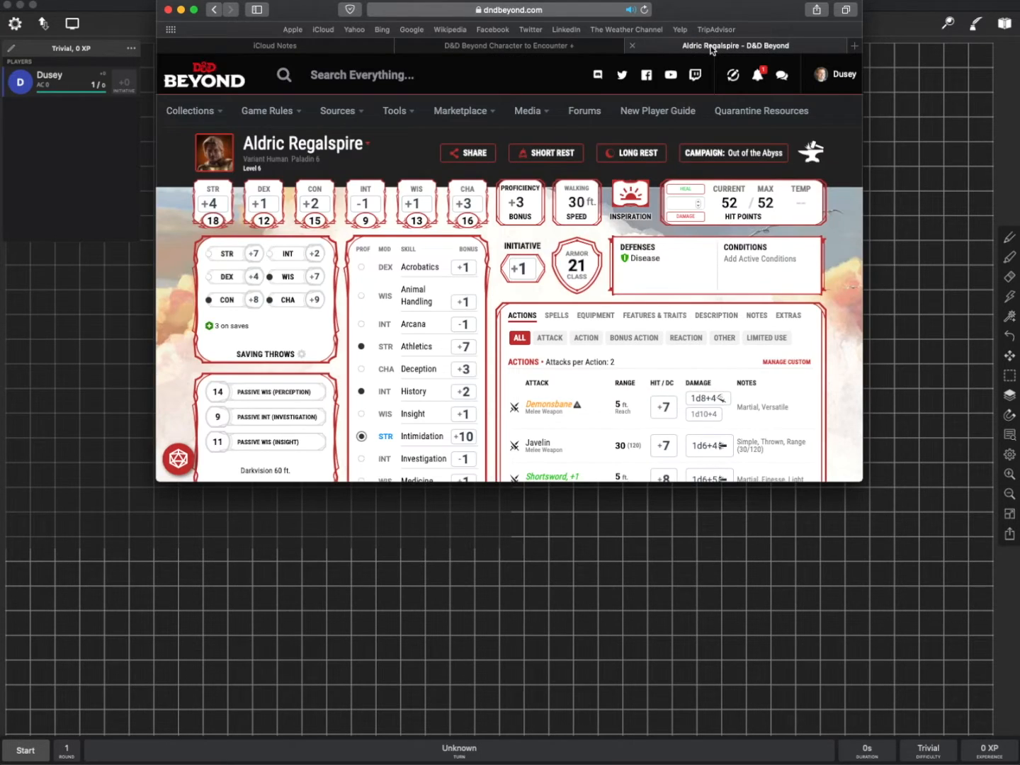
{"action": "left_click", "coordinate": [507, 9]}
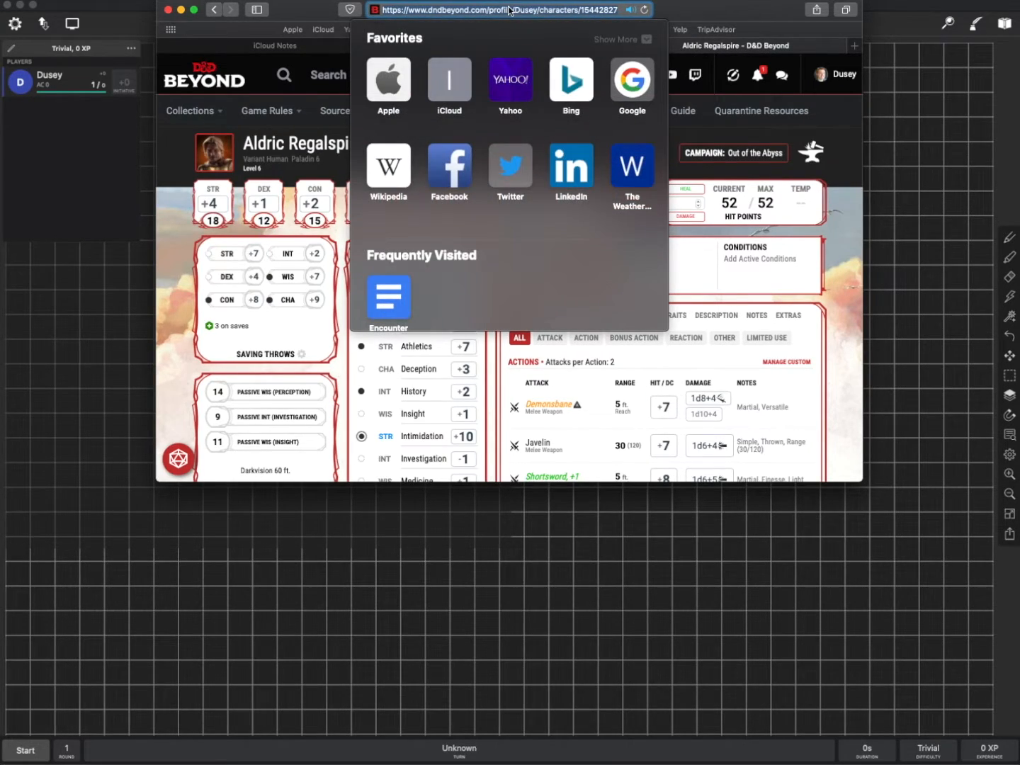
{"action": "mouse_move", "coordinate": [649, 59]}
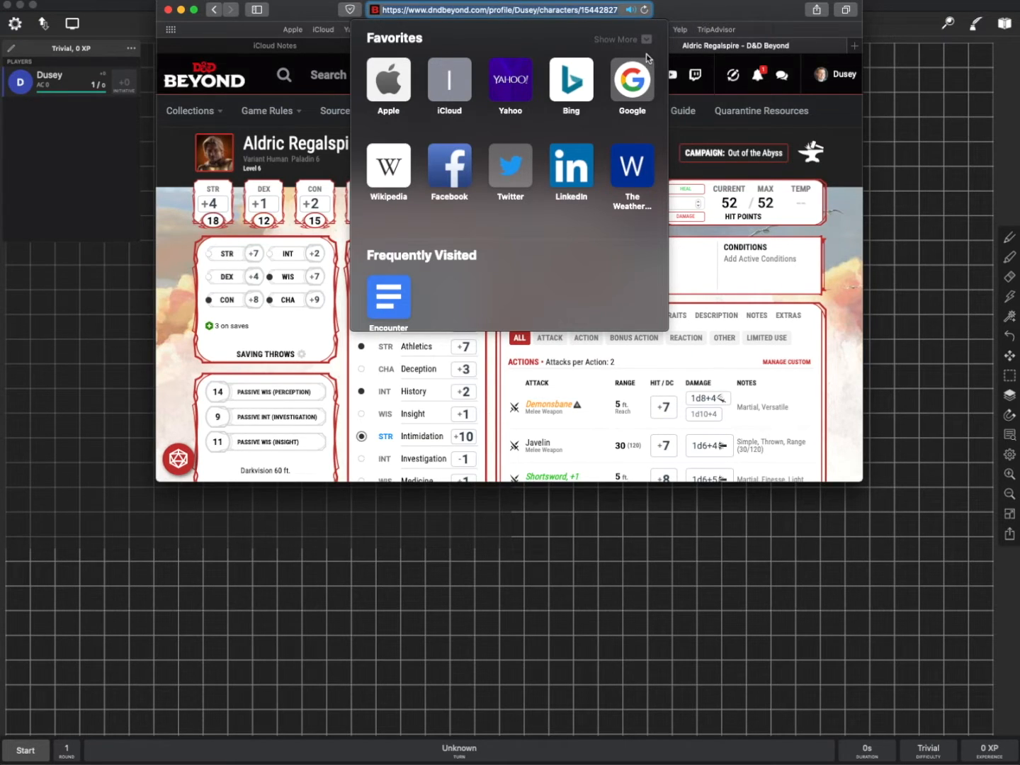
{"action": "left_click", "coordinate": [488, 45]}
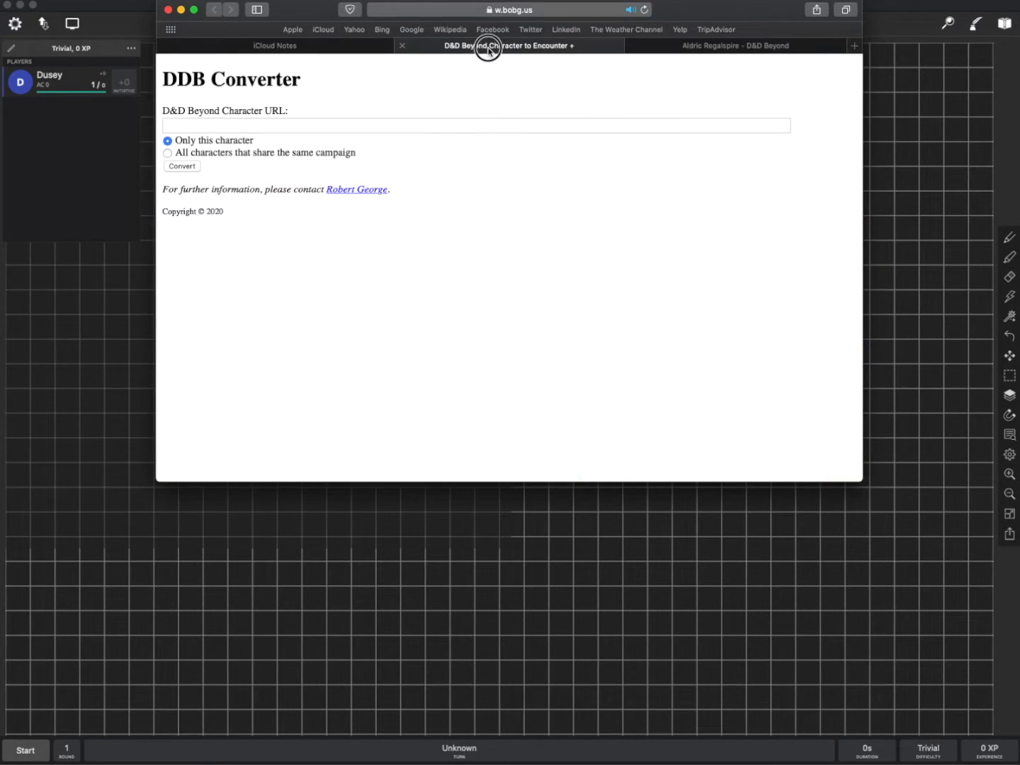
Step: Convert the pasted dndbeyond.com character 15442827 URL and allow the compendium file to download
{"action": "type", "text": "https://www.dndbeyond.com/profile/Dusey/characters/15442827"}
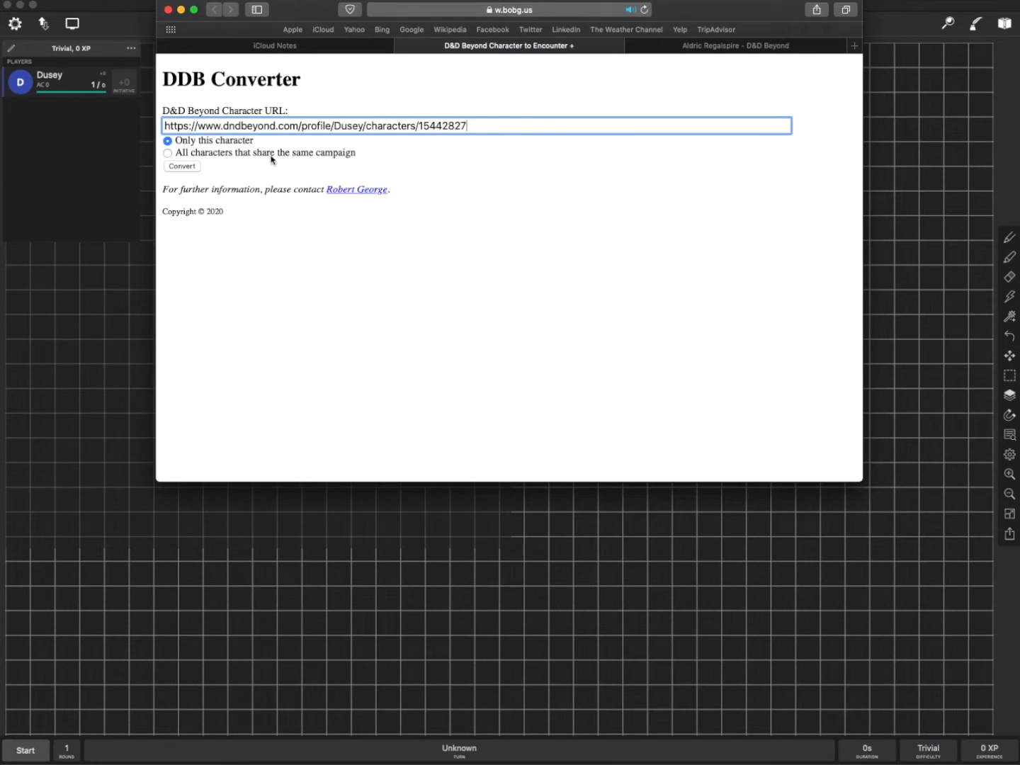
{"action": "mouse_move", "coordinate": [503, 146]}
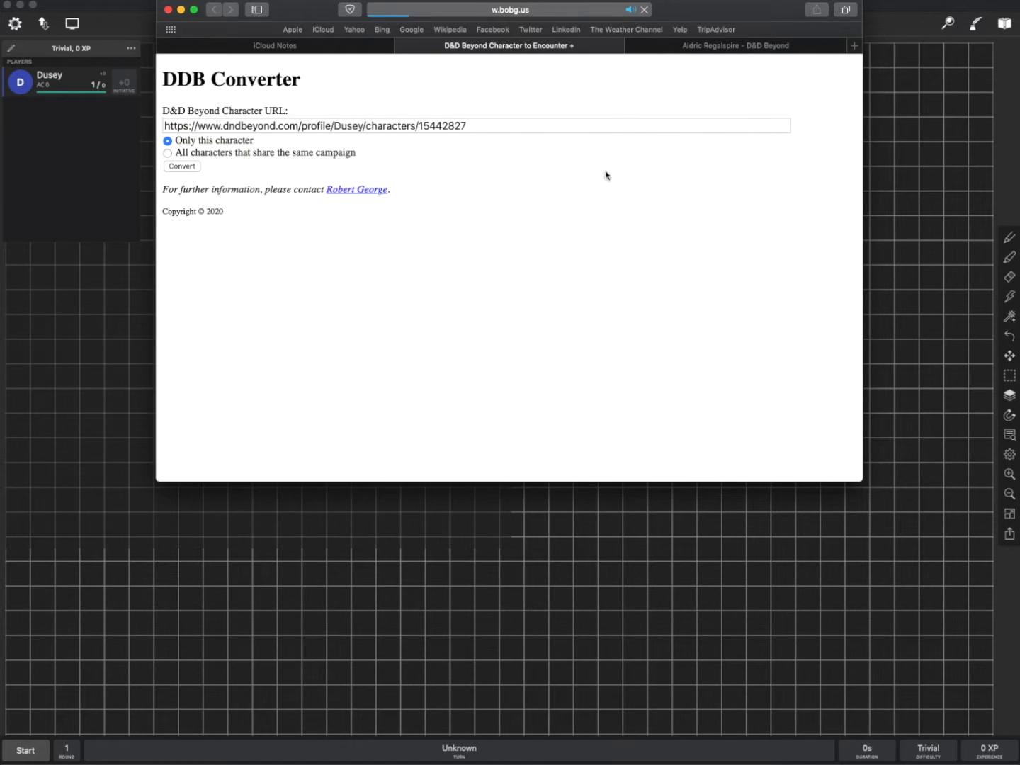
{"action": "left_click", "coordinate": [181, 166]}
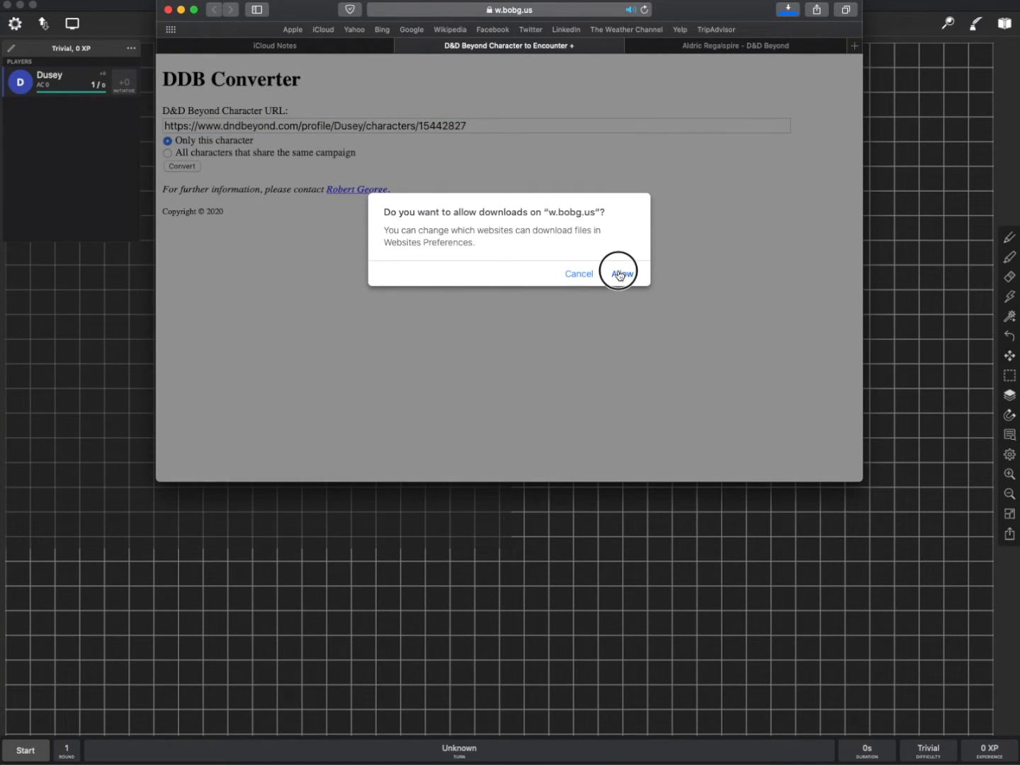
{"action": "left_click", "coordinate": [621, 272]}
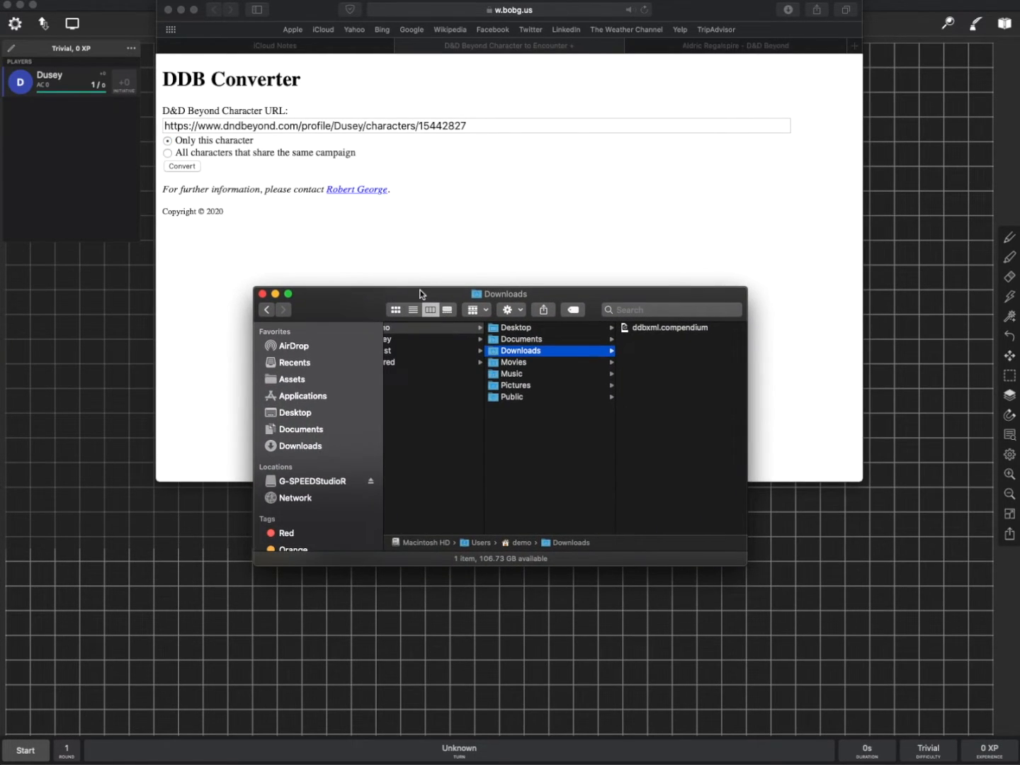
Step: Select ddbxml.compendium in Downloads and open it with EncounterPlus to import it
{"action": "left_click", "coordinate": [666, 327]}
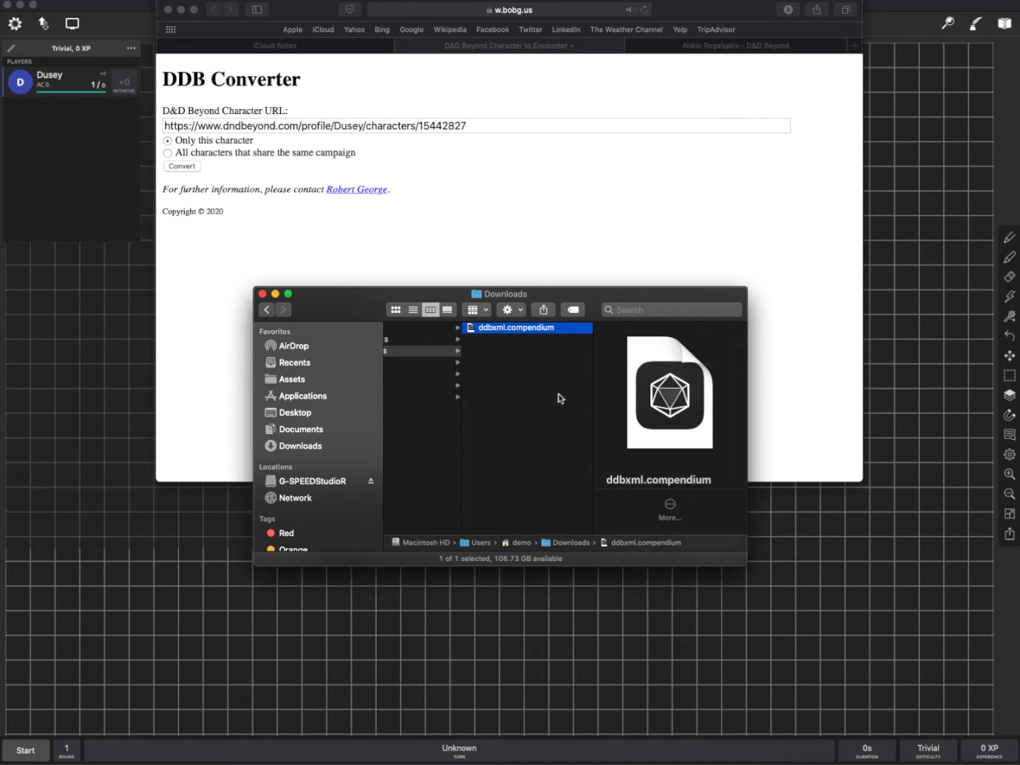
{"action": "left_click", "coordinate": [508, 327]}
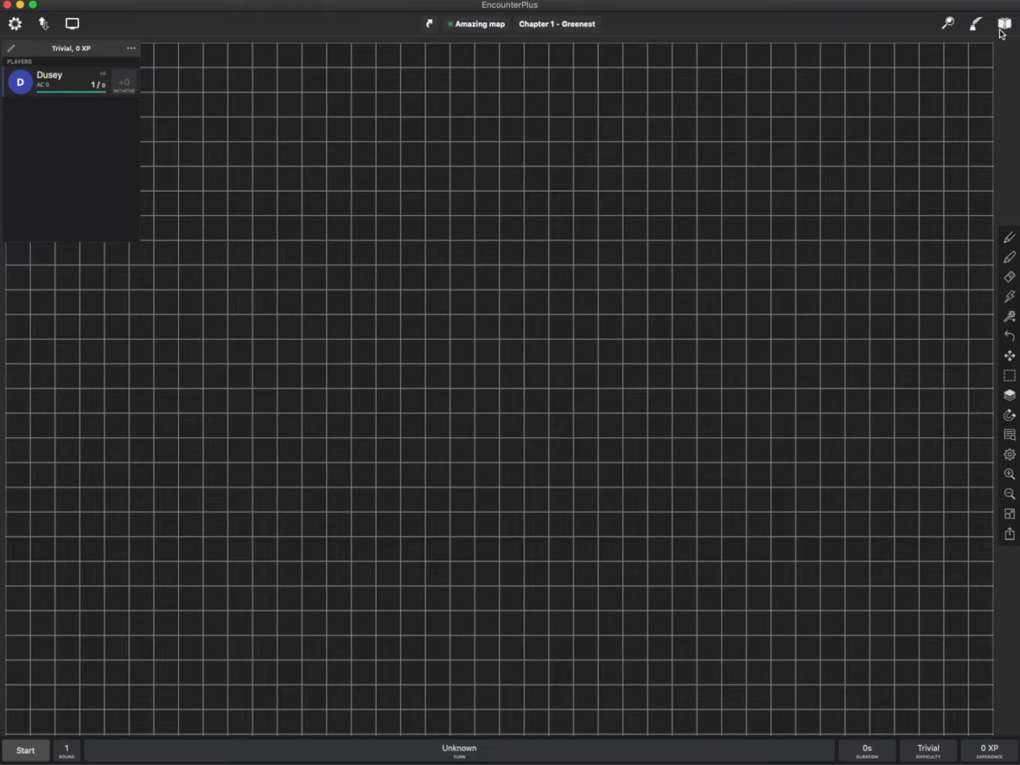
Step: Show Aldric Regalspire's imported sheet from the Library's Players list under Out of the Abyss
{"action": "left_click", "coordinate": [1003, 23]}
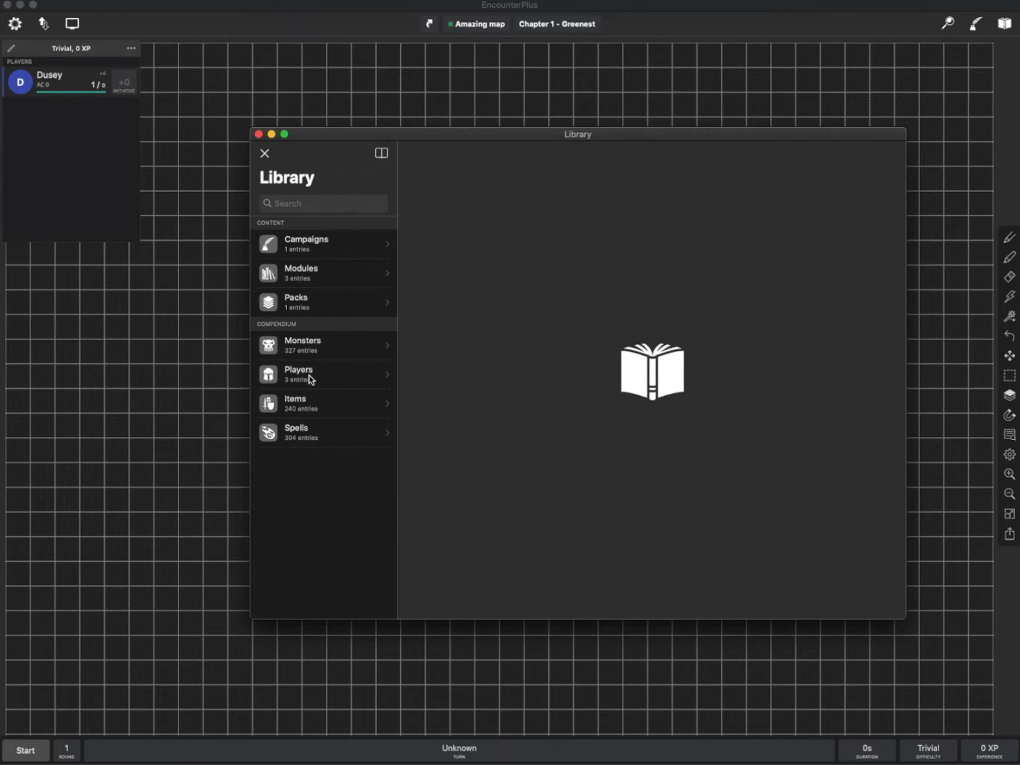
{"action": "left_click", "coordinate": [298, 374]}
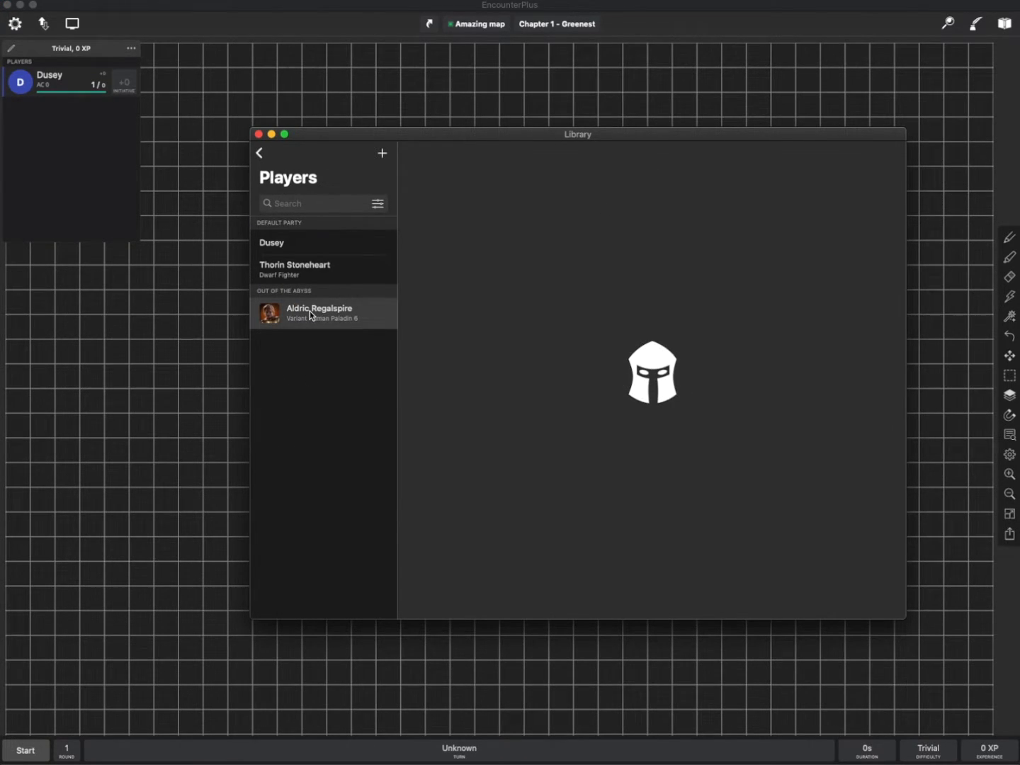
{"action": "left_click", "coordinate": [319, 312]}
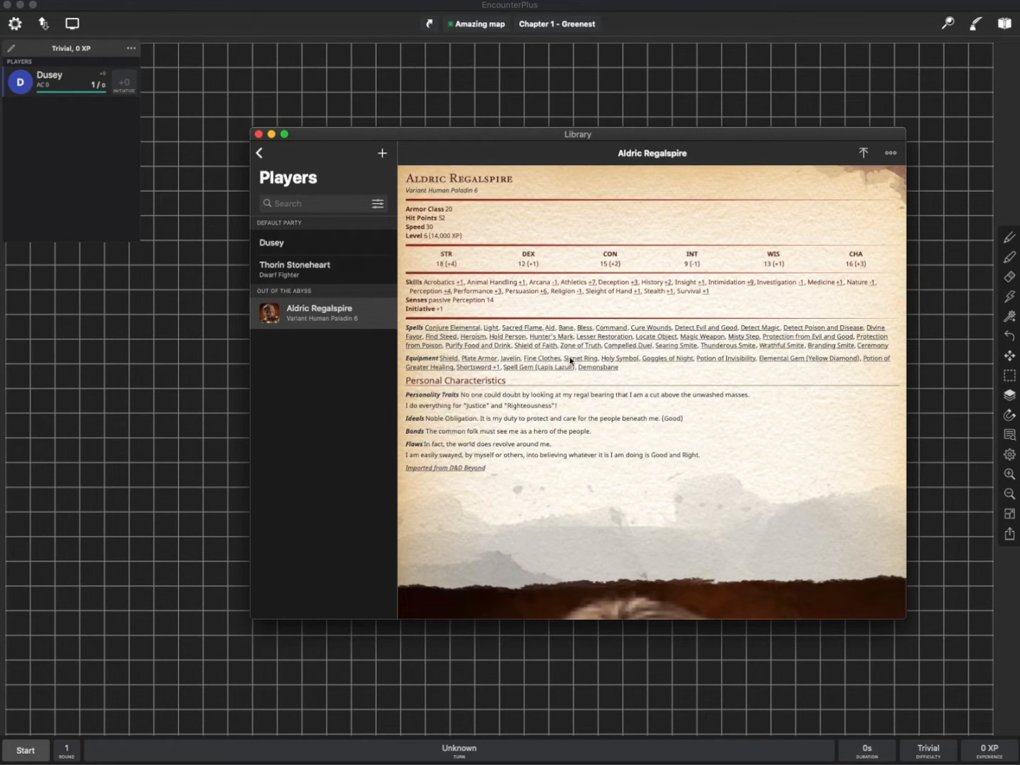
{"action": "mouse_move", "coordinate": [578, 433]}
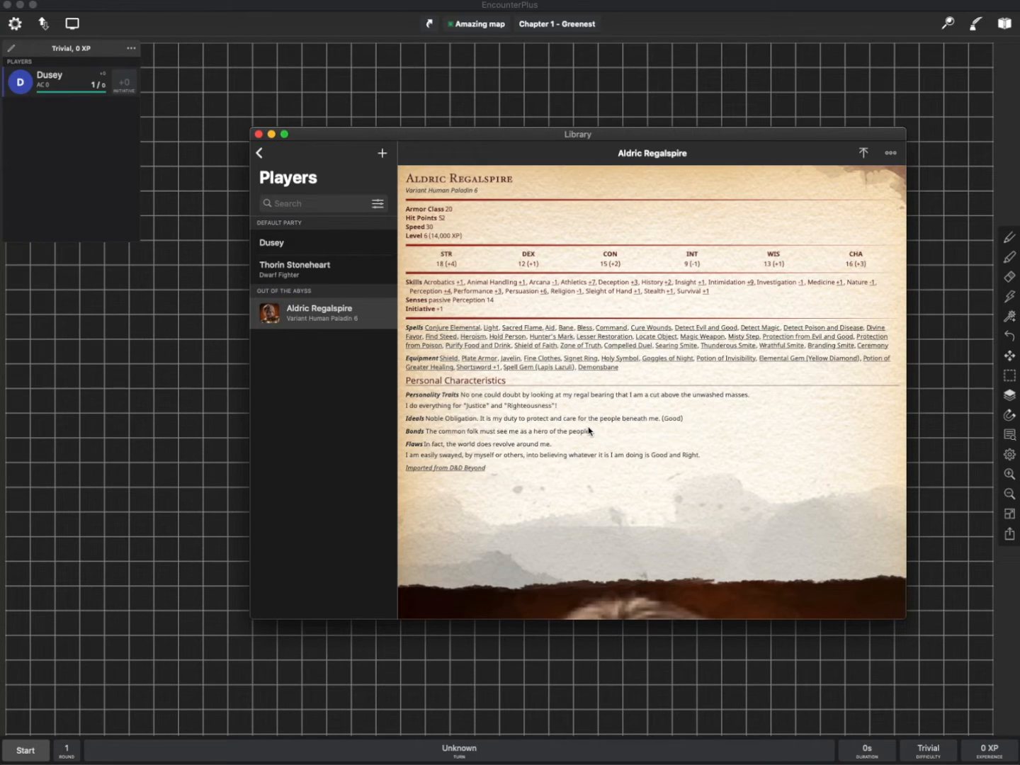
{"action": "mouse_move", "coordinate": [799, 442]}
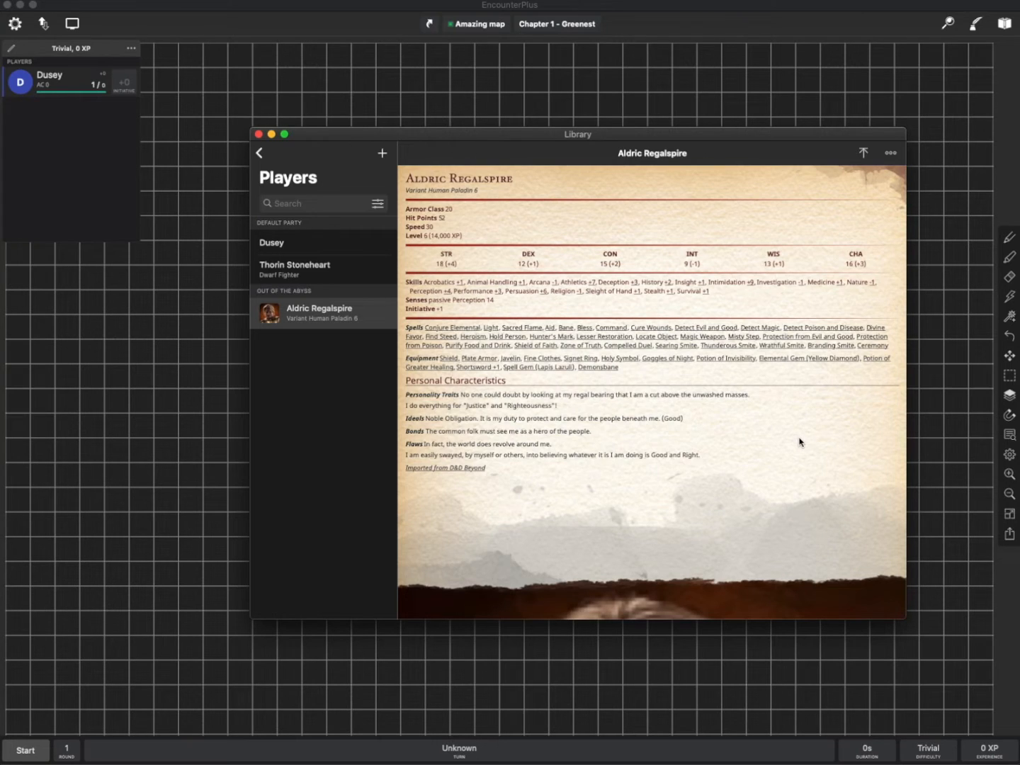
{"action": "mouse_move", "coordinate": [797, 416]}
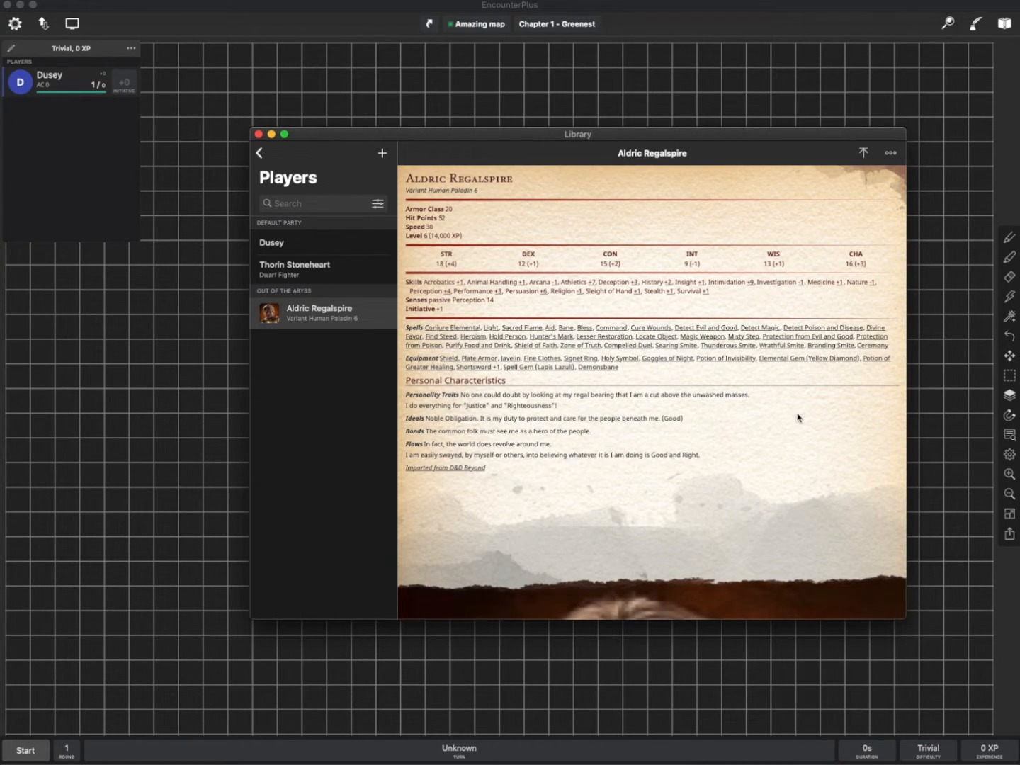
{"action": "mouse_move", "coordinate": [799, 458]}
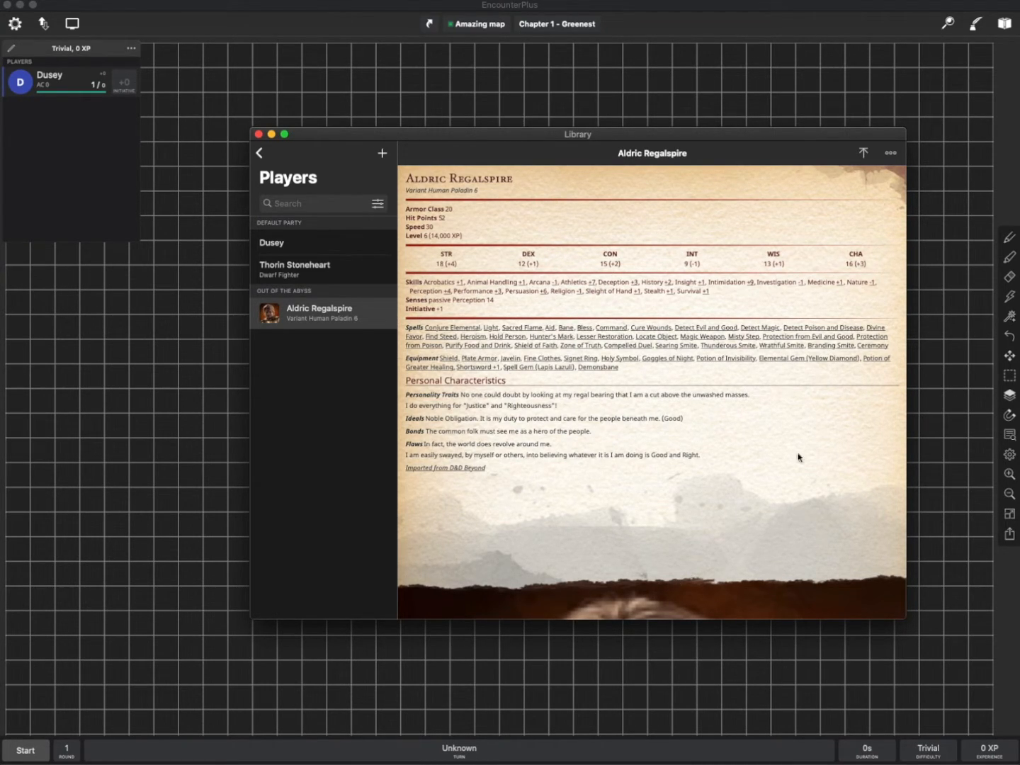
{"action": "mouse_move", "coordinate": [773, 447]}
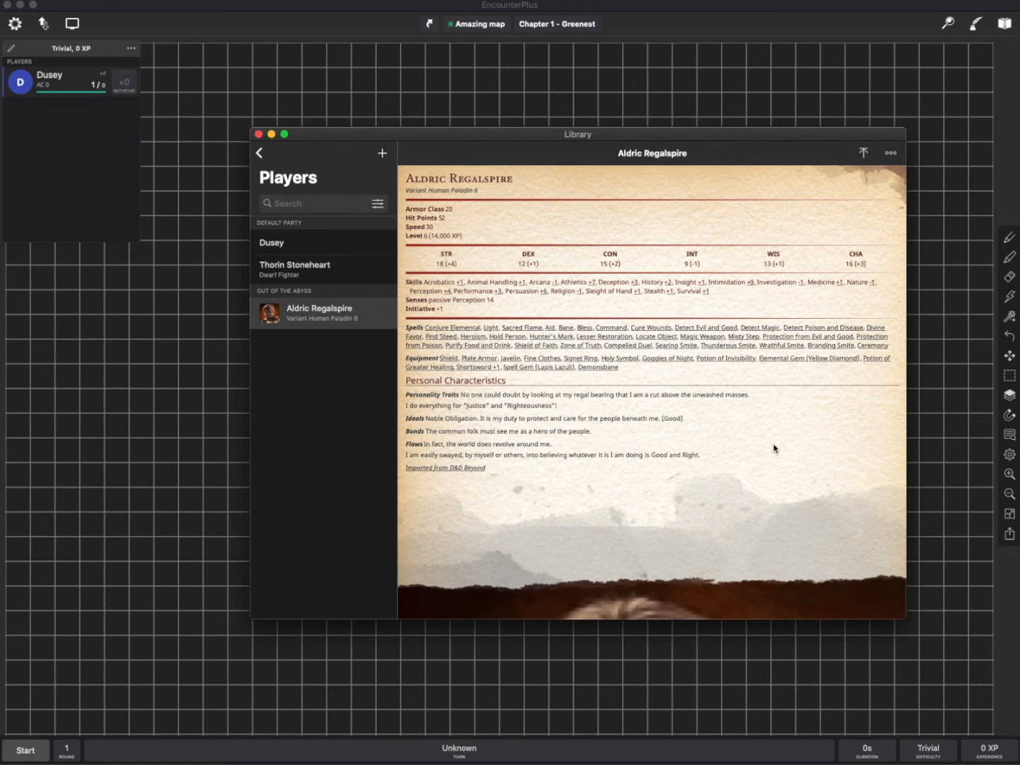
{"action": "mouse_move", "coordinate": [765, 450]}
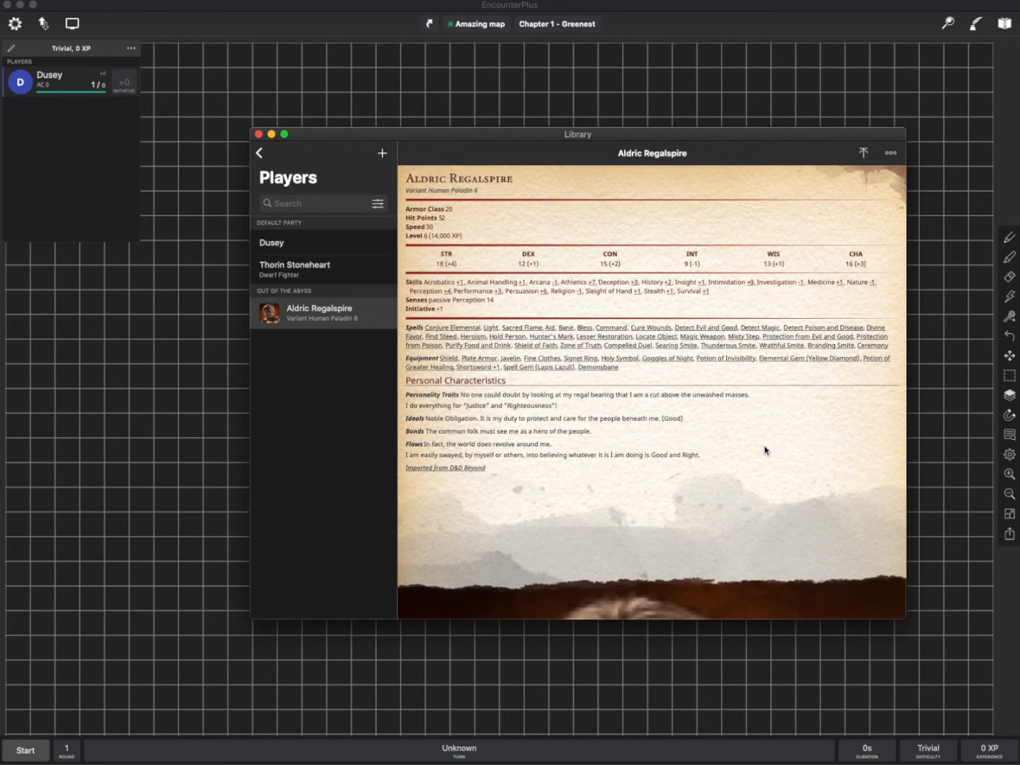
{"action": "mouse_move", "coordinate": [700, 466]}
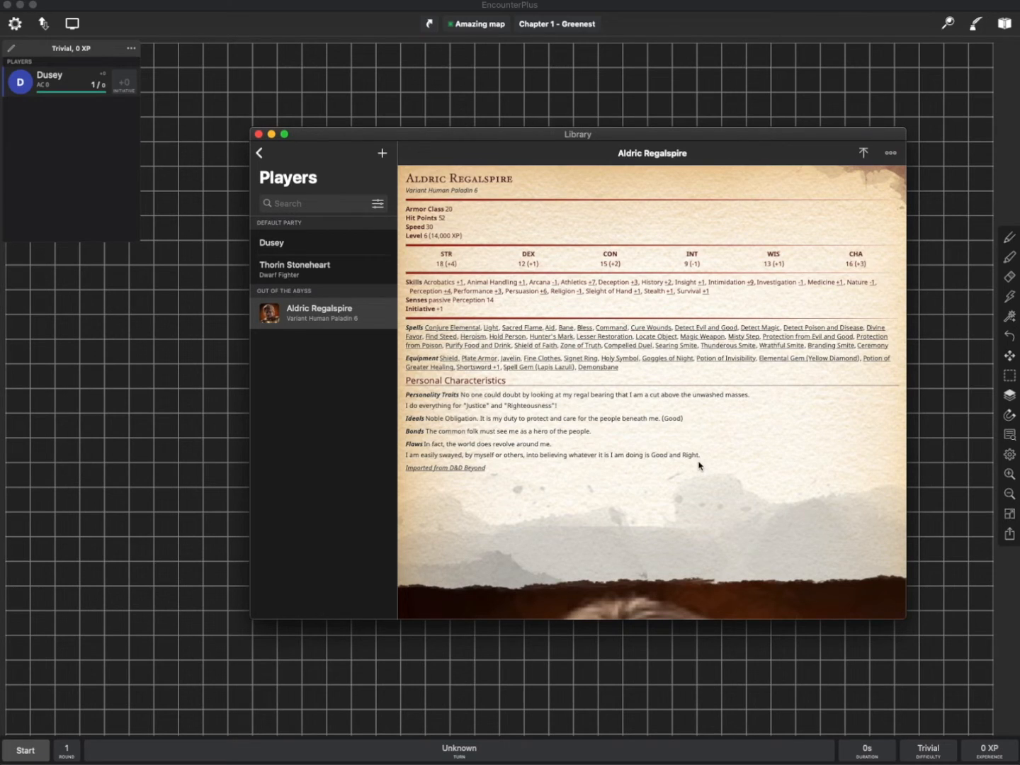
{"action": "mouse_move", "coordinate": [663, 349]}
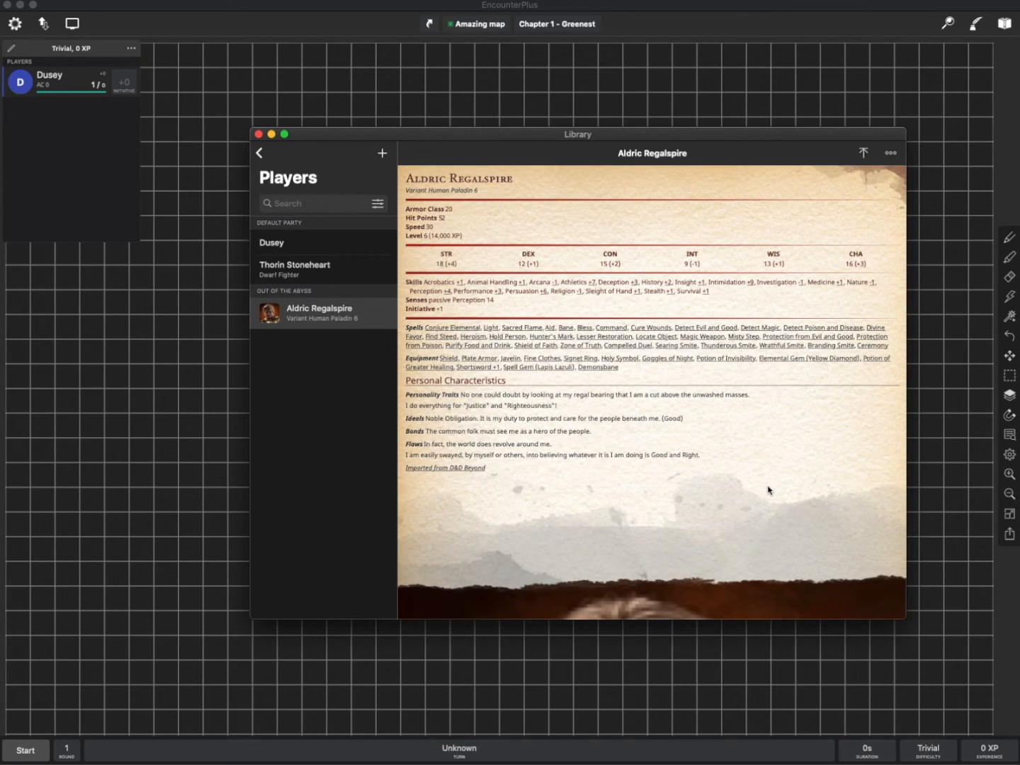
{"action": "mouse_move", "coordinate": [453, 215]}
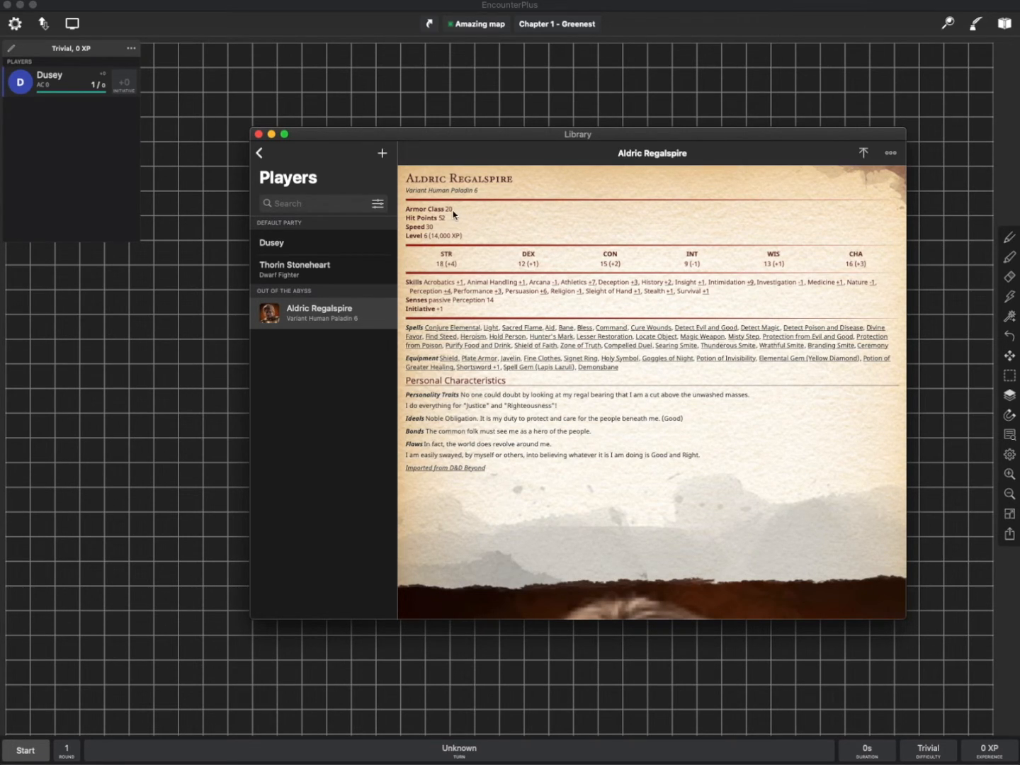
{"action": "mouse_move", "coordinate": [496, 238]}
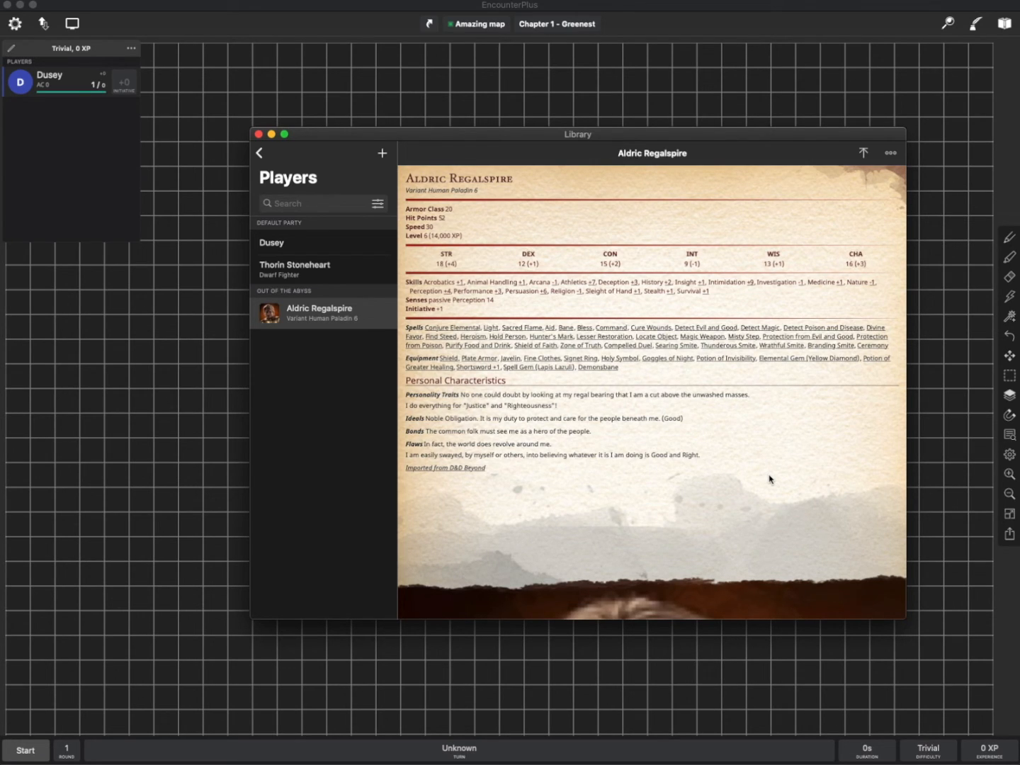
{"action": "mouse_move", "coordinate": [607, 342]}
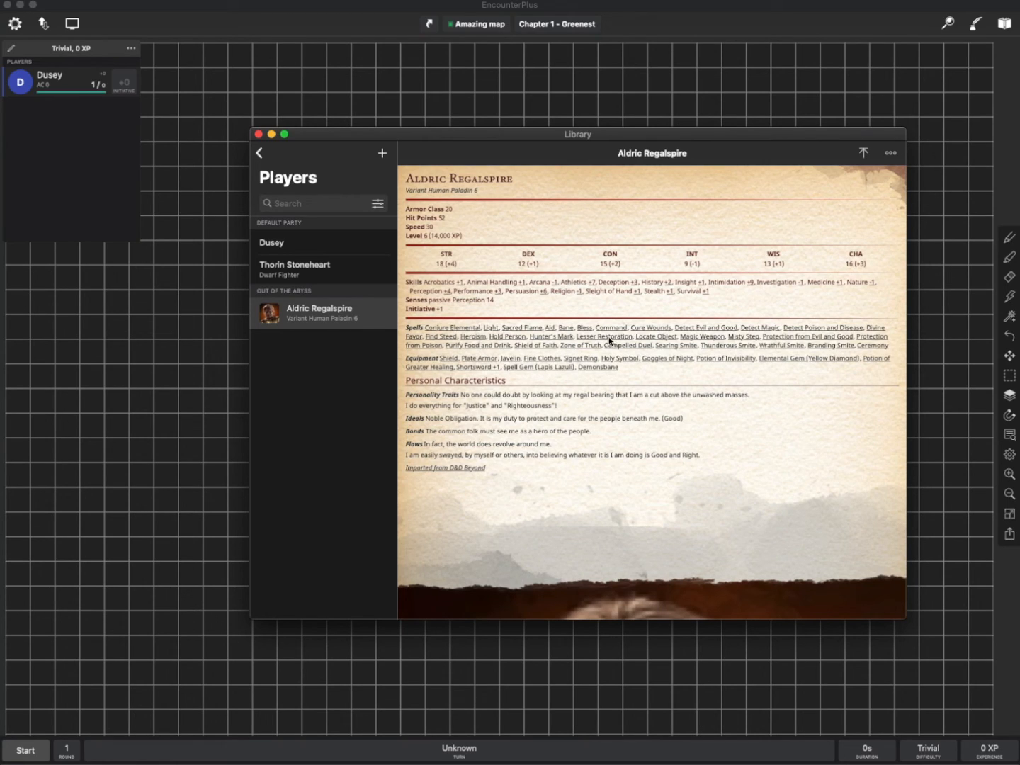
Step: View the Lesser Restoration spell entry from the Spells line of Aldric's sheet
{"action": "left_click", "coordinate": [604, 336]}
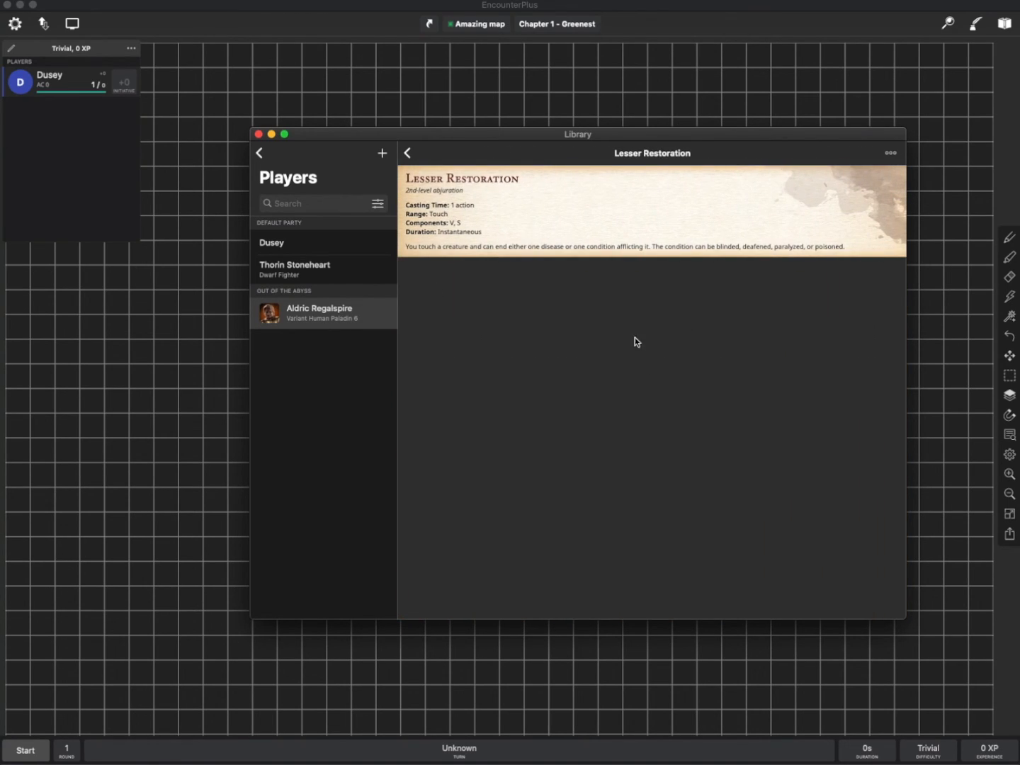